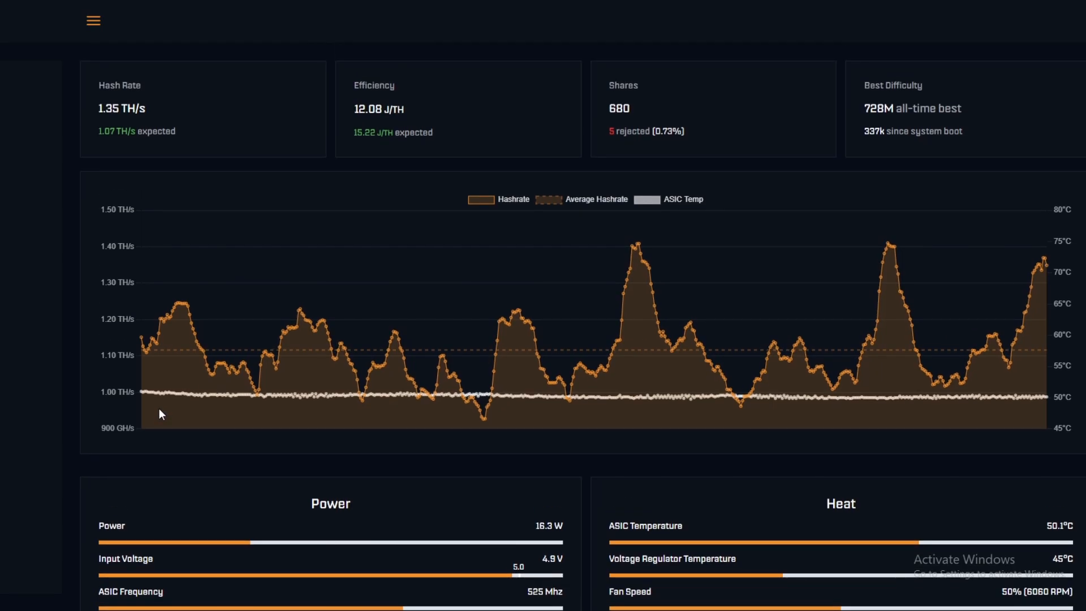
Review the dashboard's 6060 RPM fan reading and scroll down through the settings to the fan controls
scroll(down, 3)
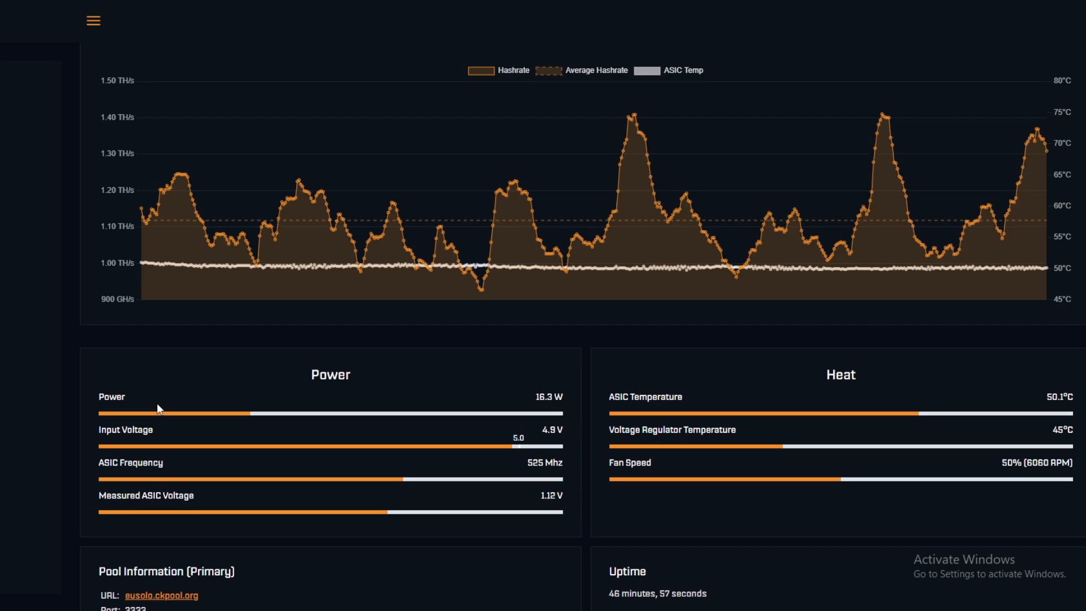
mouse_move(1075, 406)
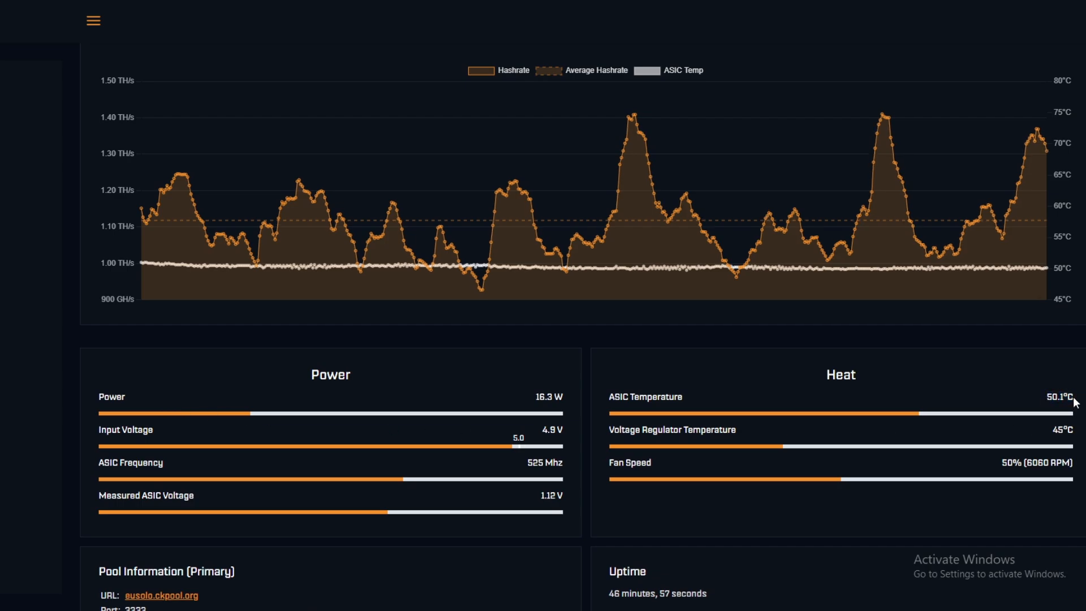
mouse_move(917, 406)
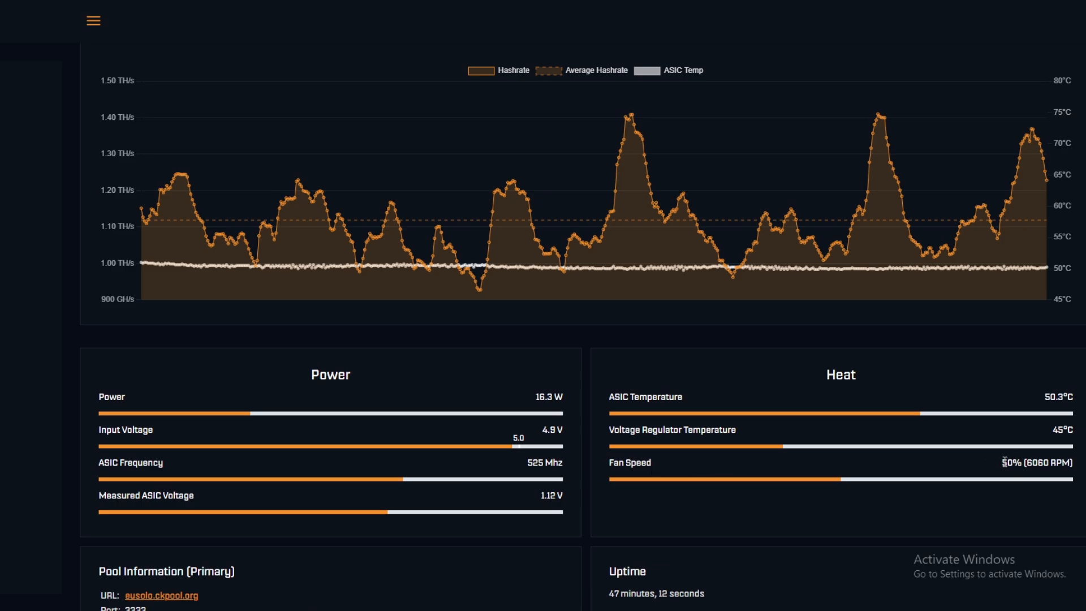
double_click(1053, 463)
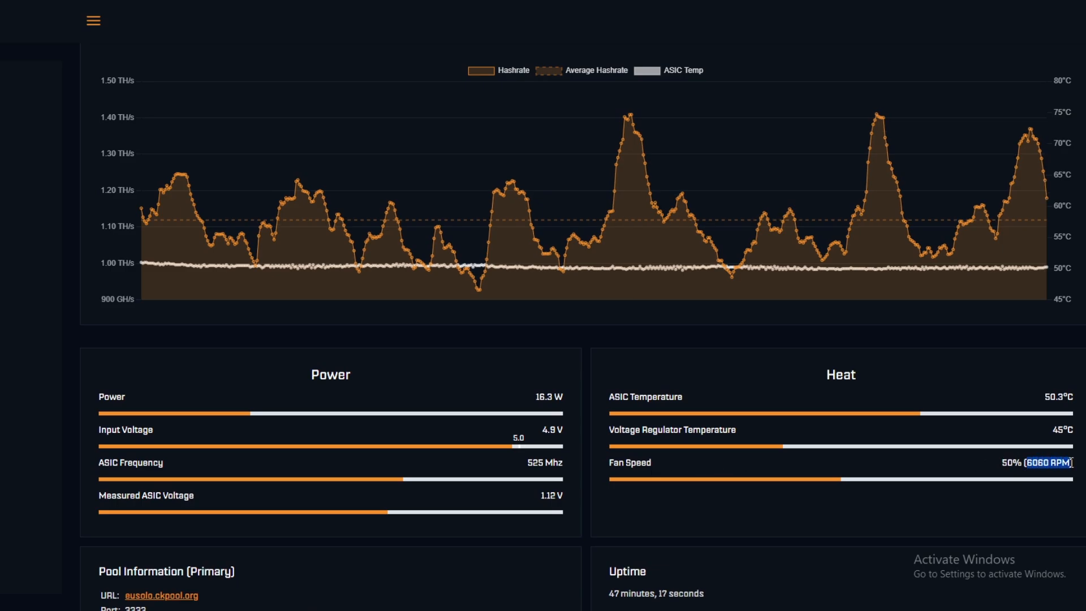
mouse_move(917, 467)
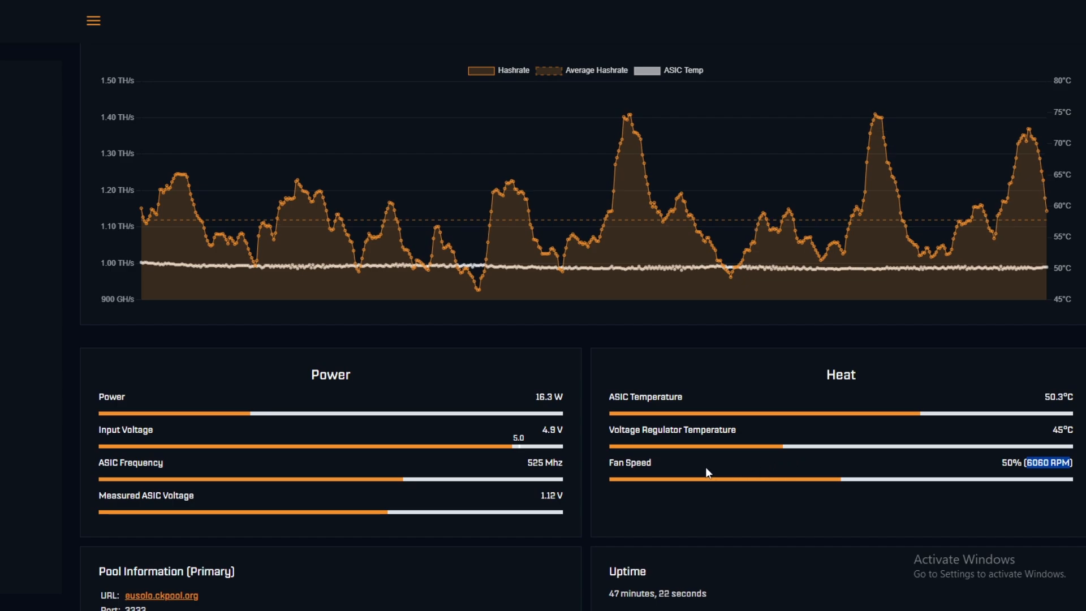
mouse_move(716, 474)
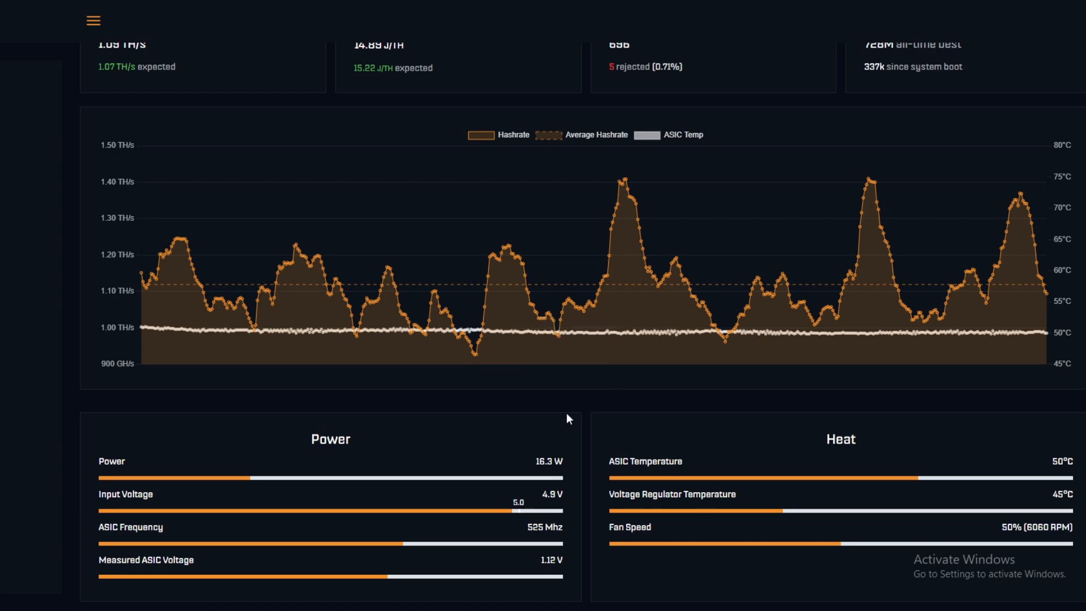
scroll(down, 3)
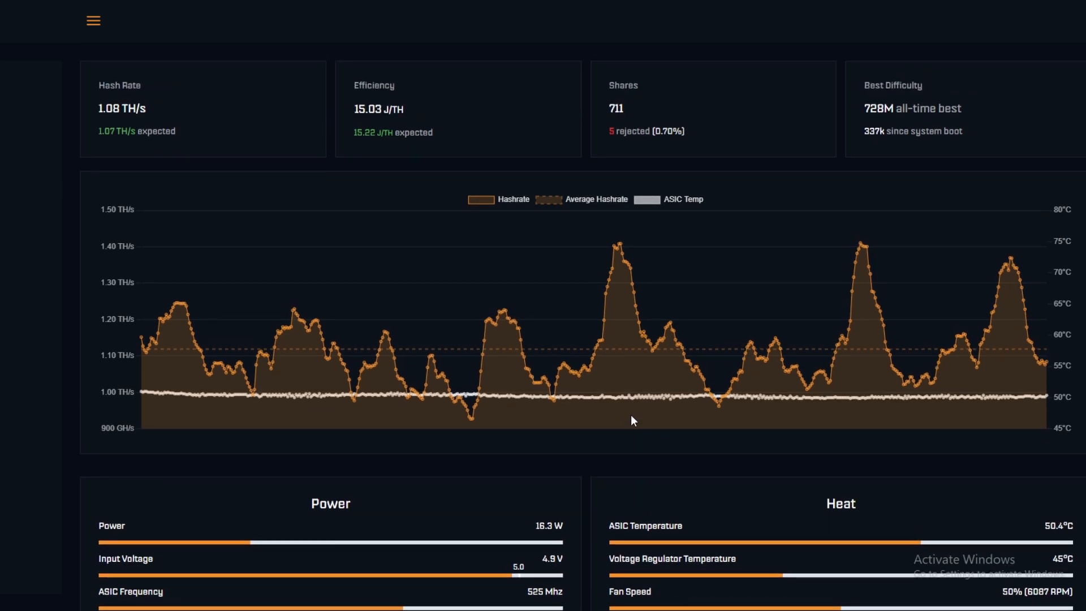
mouse_move(436, 219)
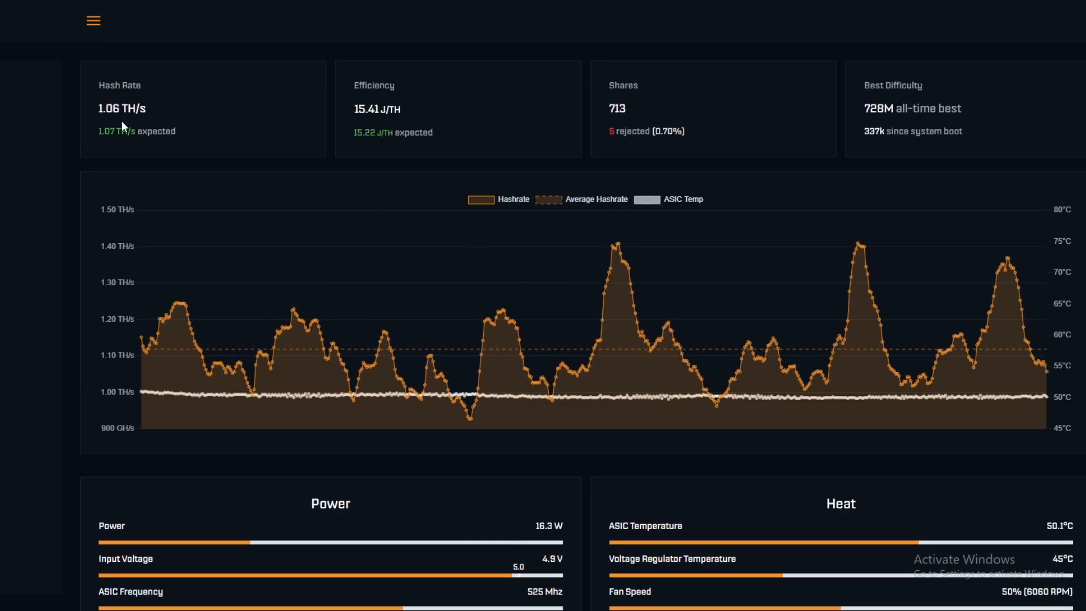
mouse_move(107, 146)
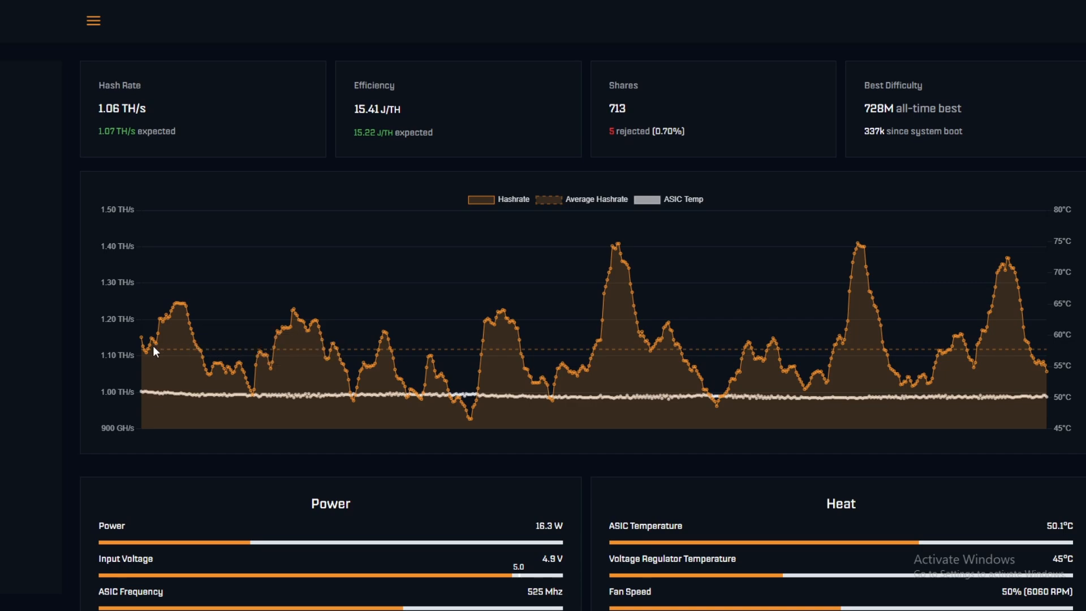
mouse_move(178, 354)
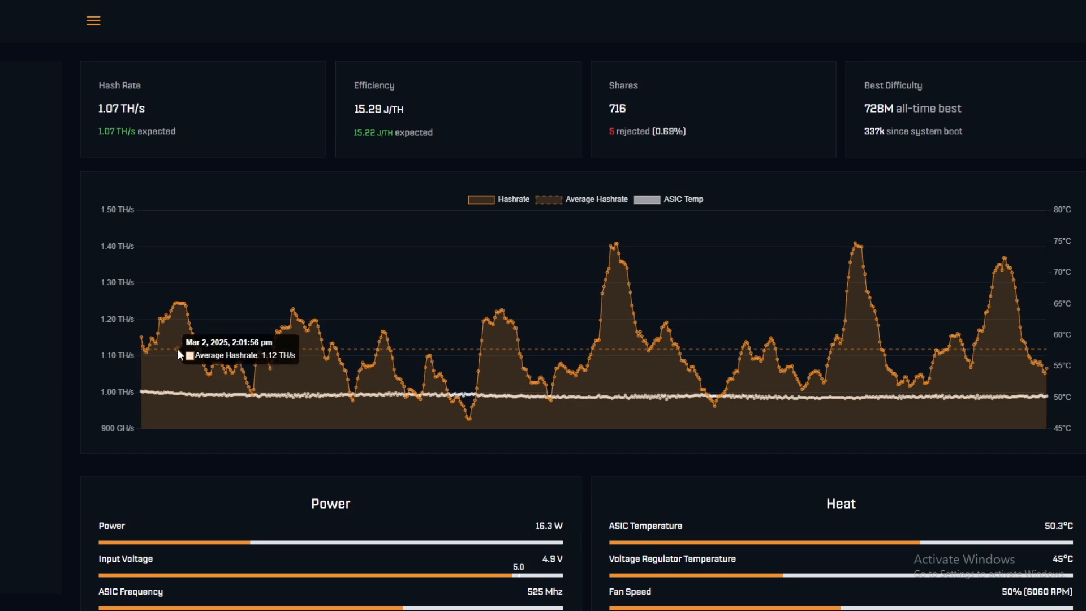
mouse_move(586, 266)
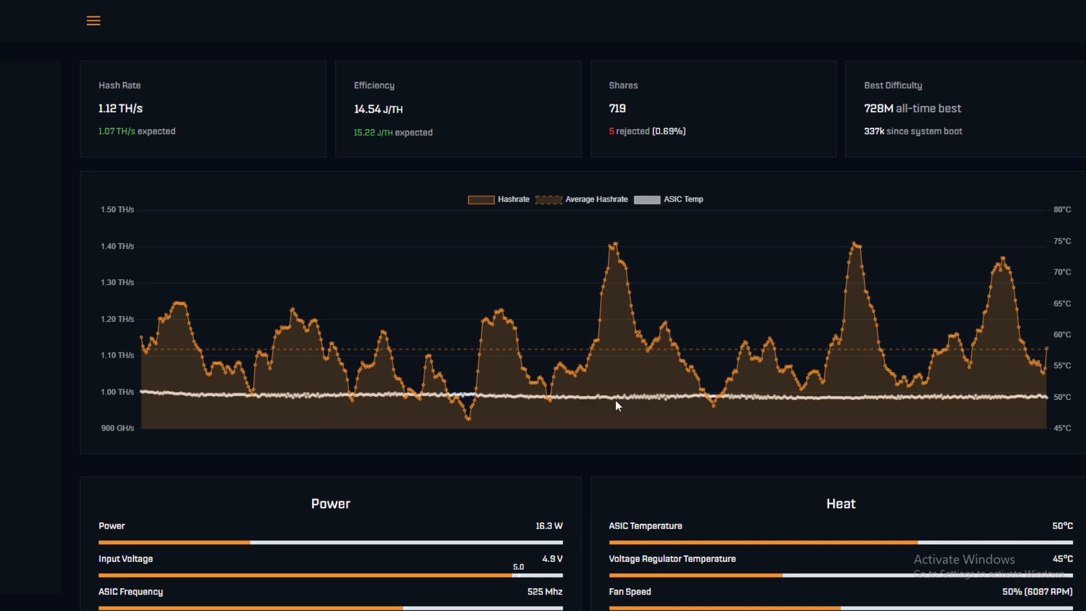
mouse_move(598, 403)
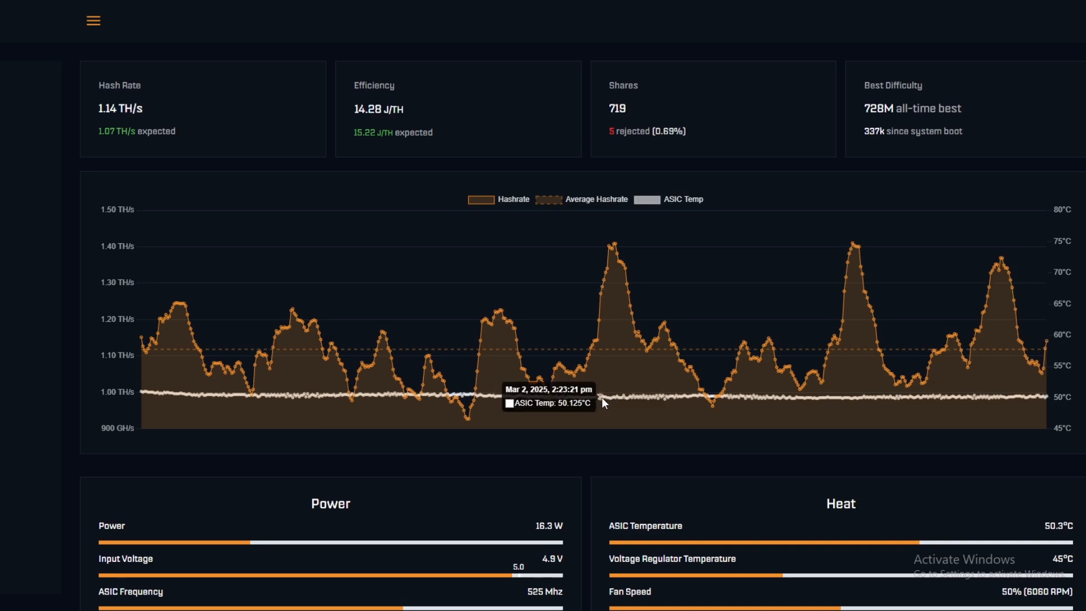
mouse_move(243, 398)
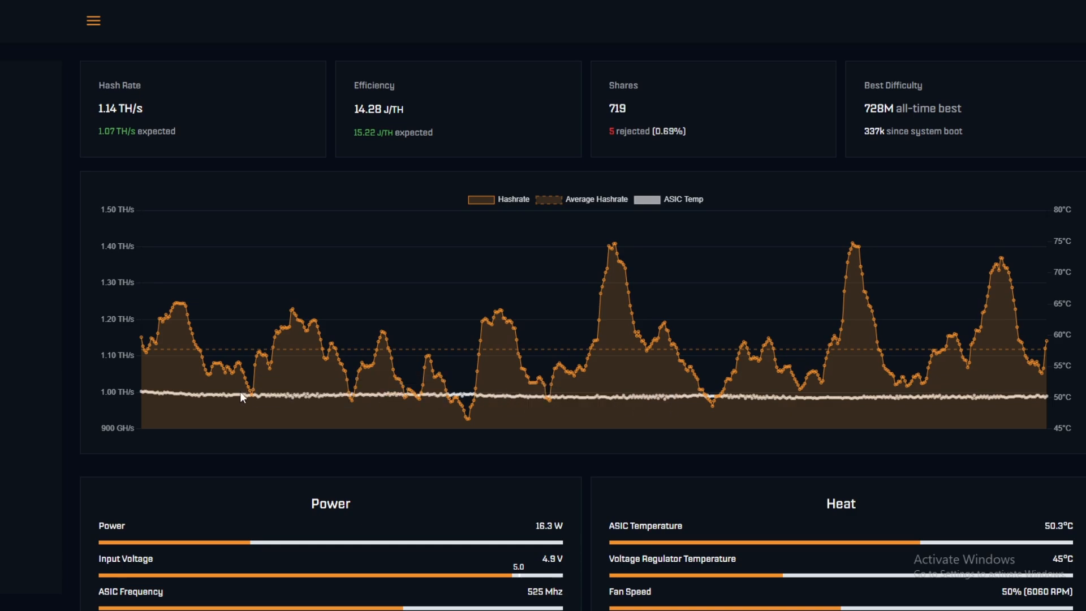
mouse_move(291, 401)
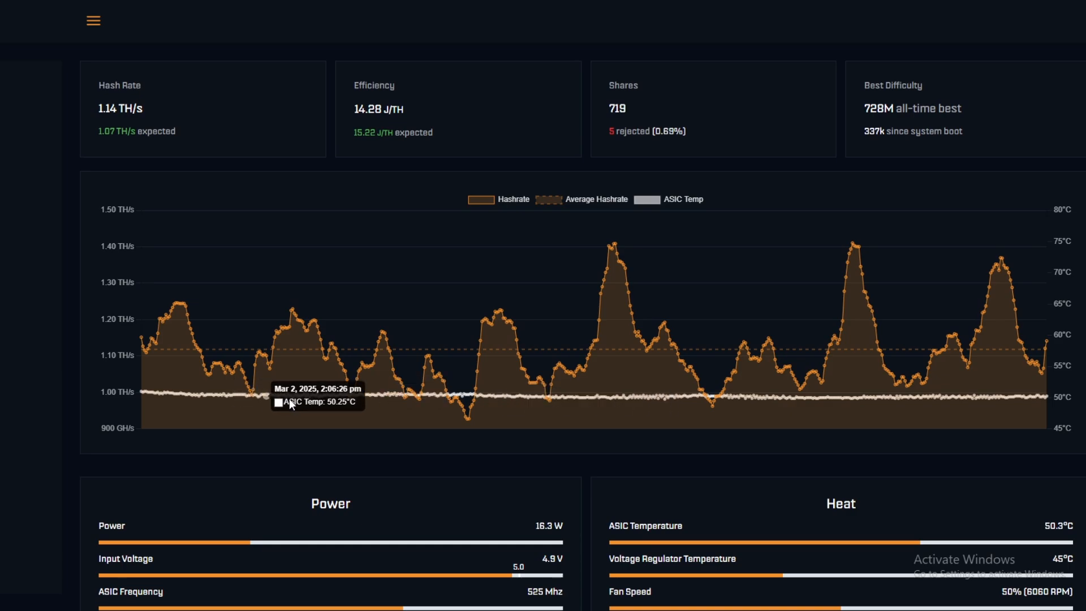
mouse_move(321, 405)
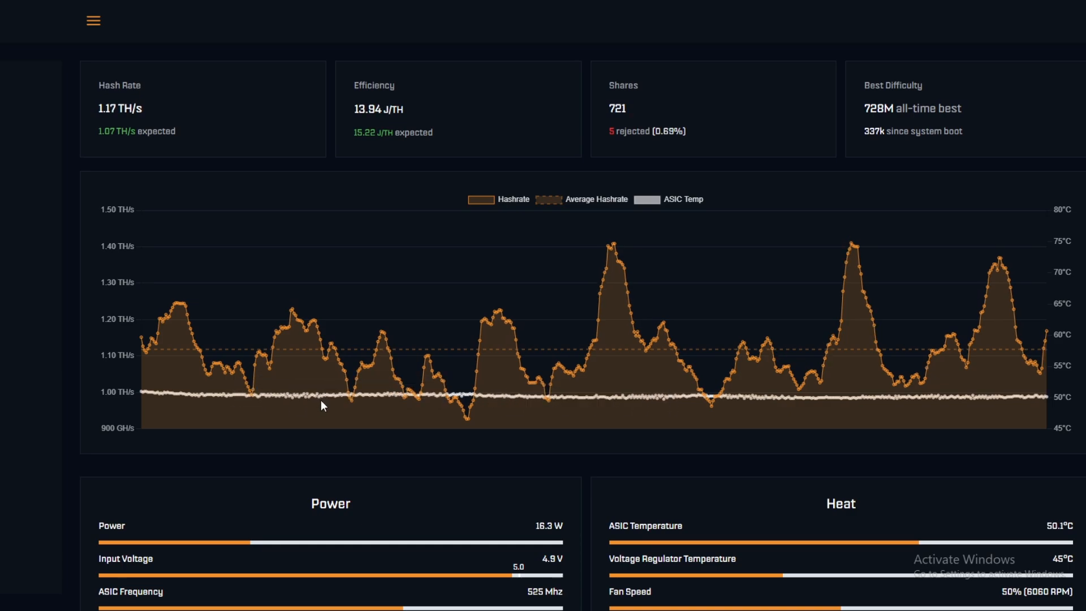
mouse_move(326, 401)
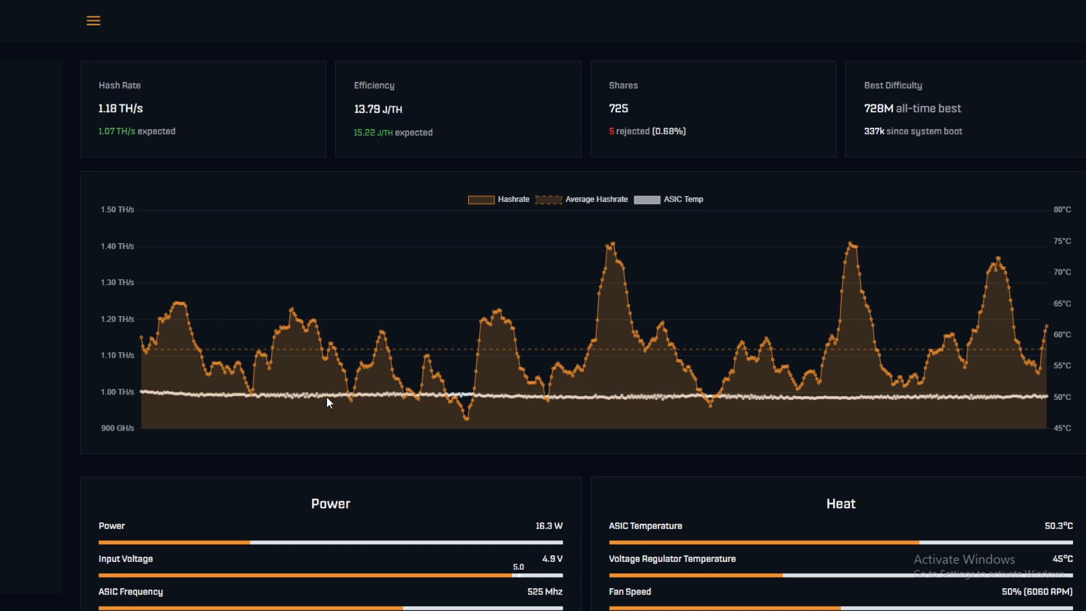
mouse_move(412, 387)
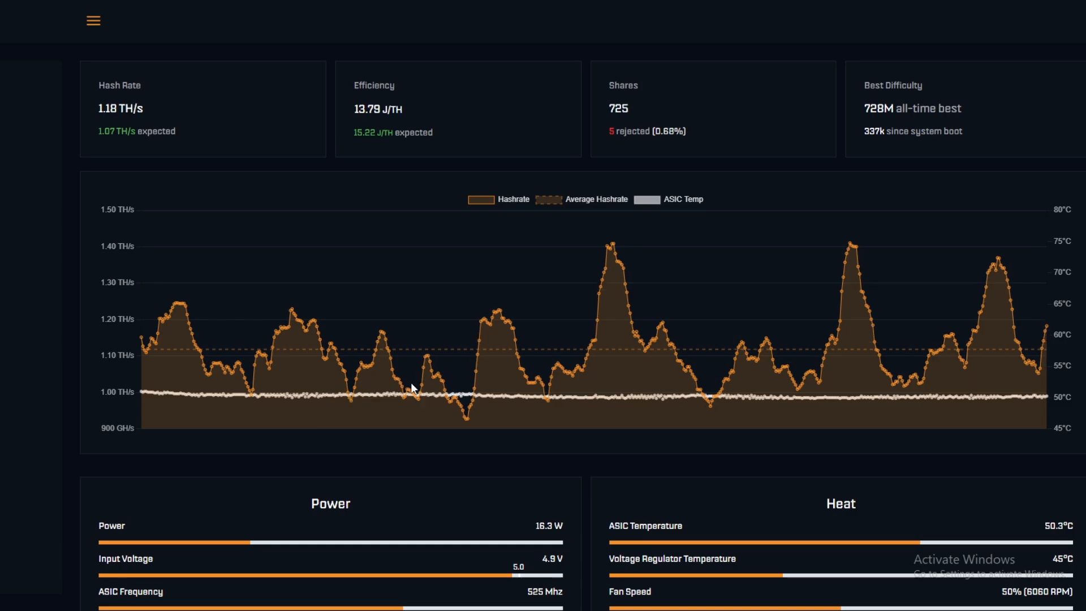
scroll(down, 3)
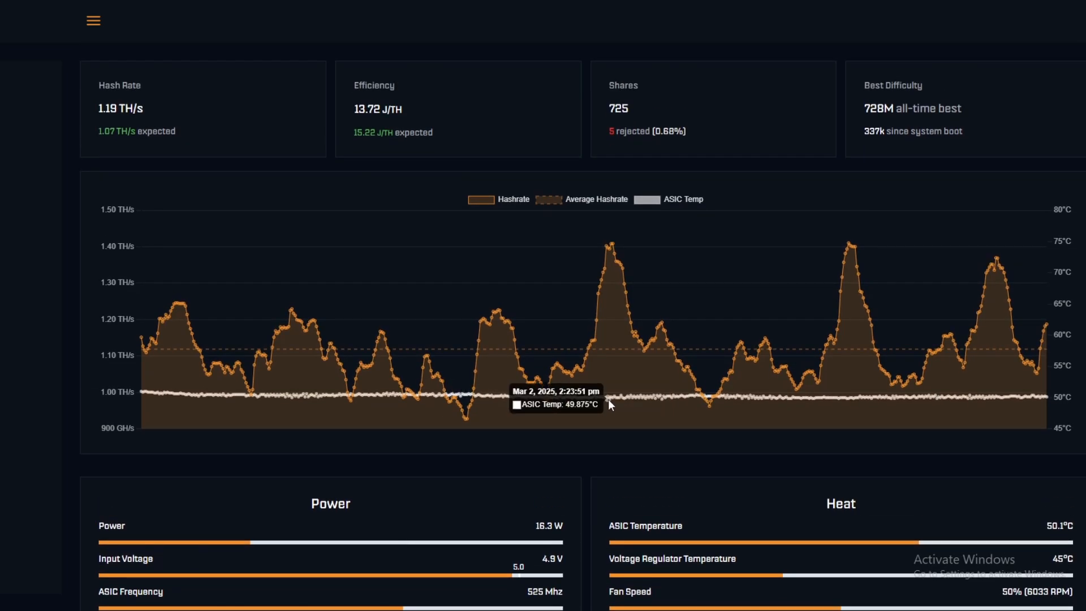
mouse_move(639, 401)
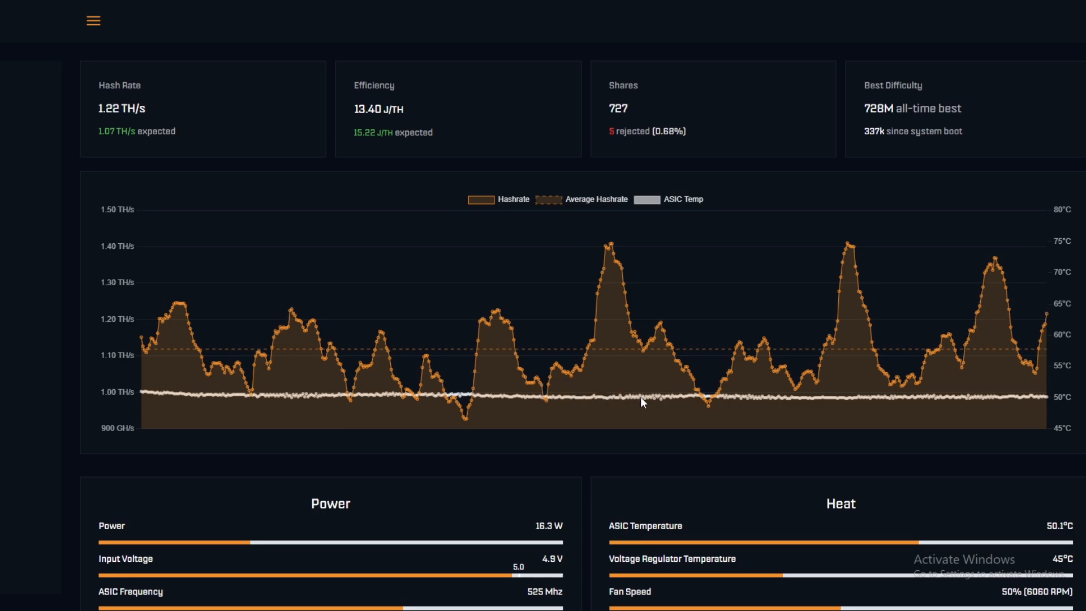
mouse_move(629, 400)
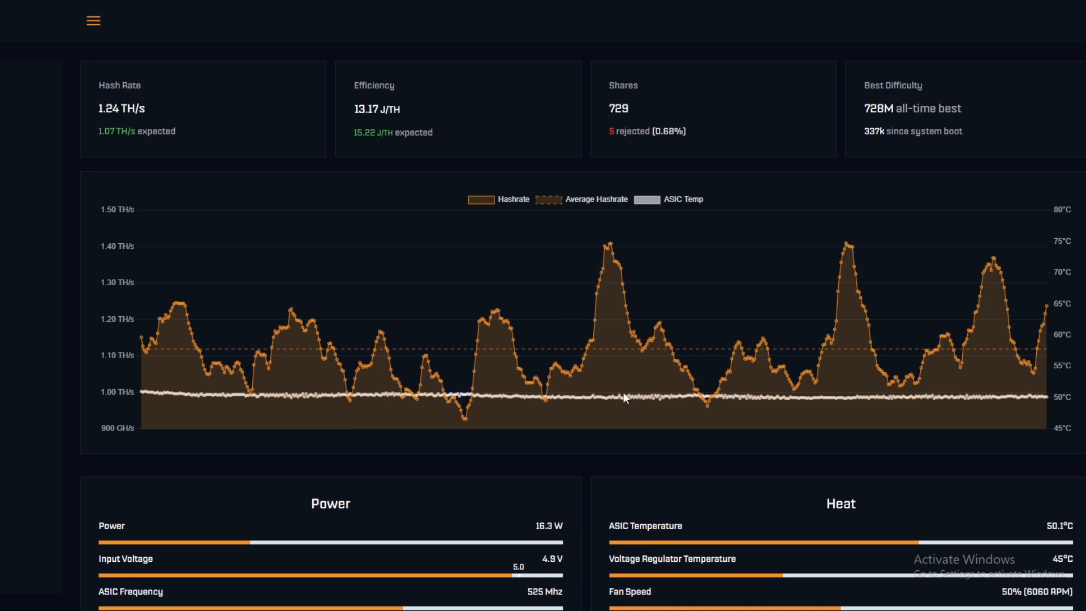
mouse_move(552, 404)
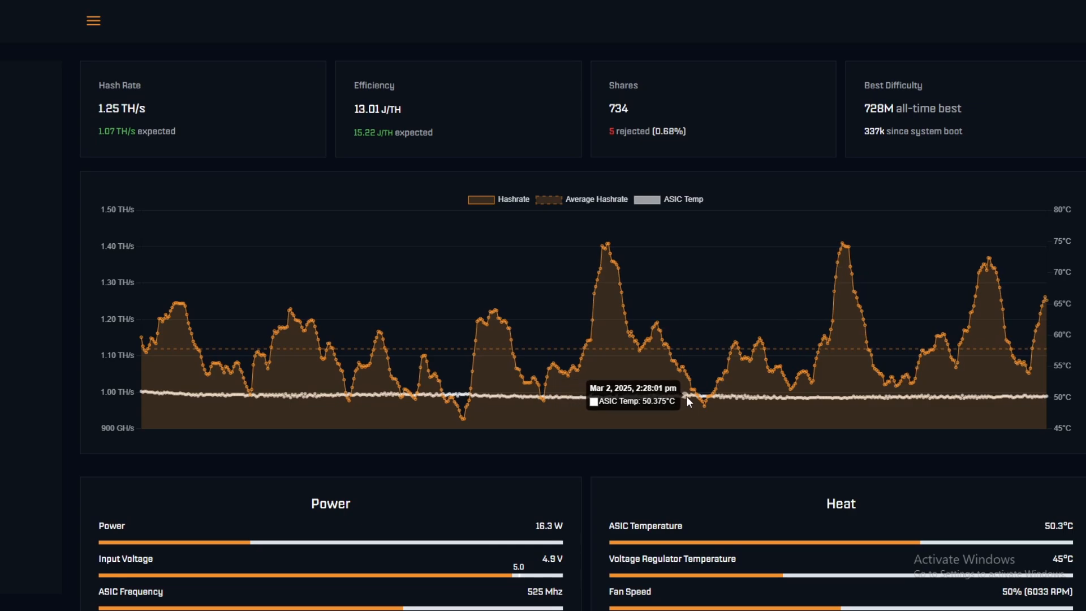
mouse_move(698, 400)
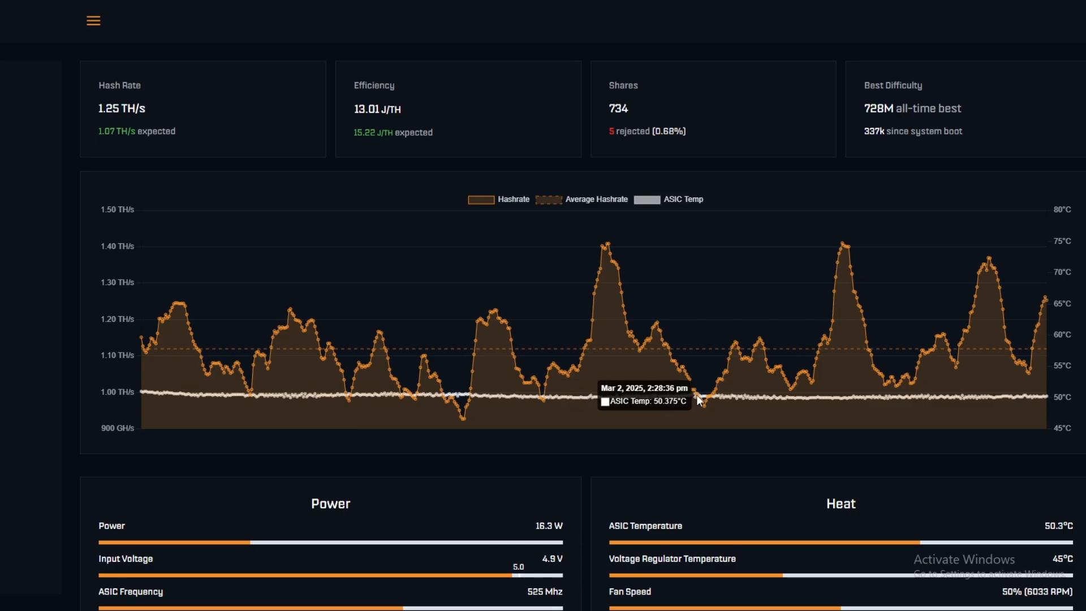
scroll(down, 3)
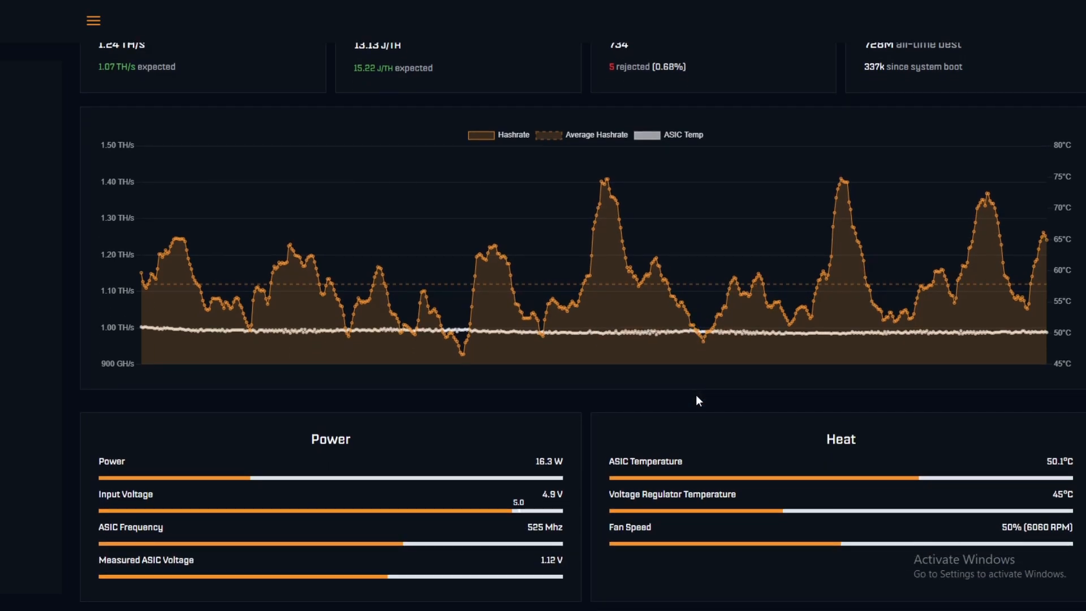
scroll(down, 3)
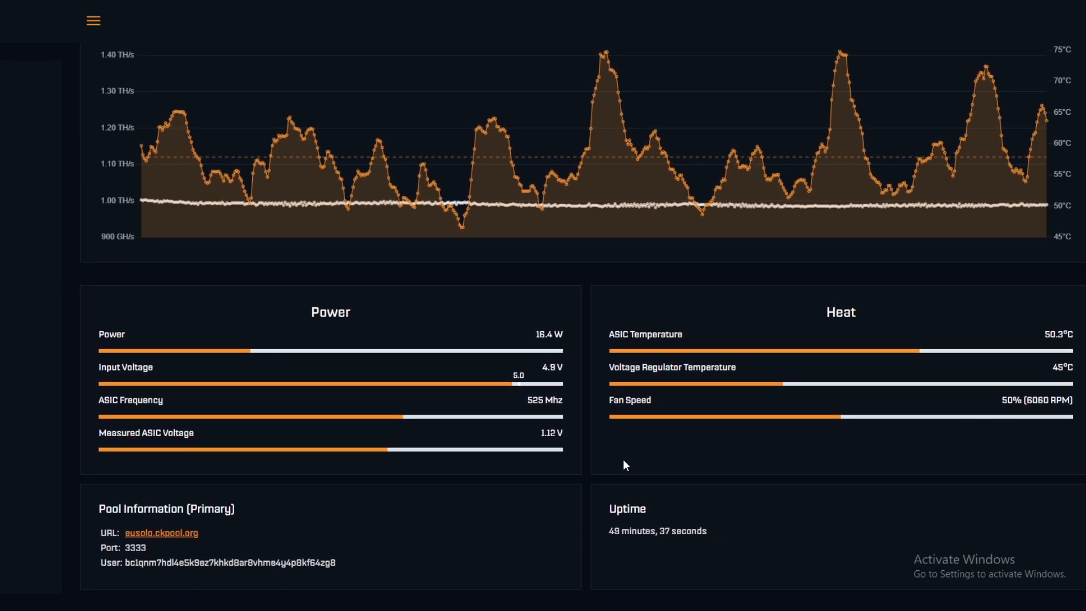
mouse_move(617, 461)
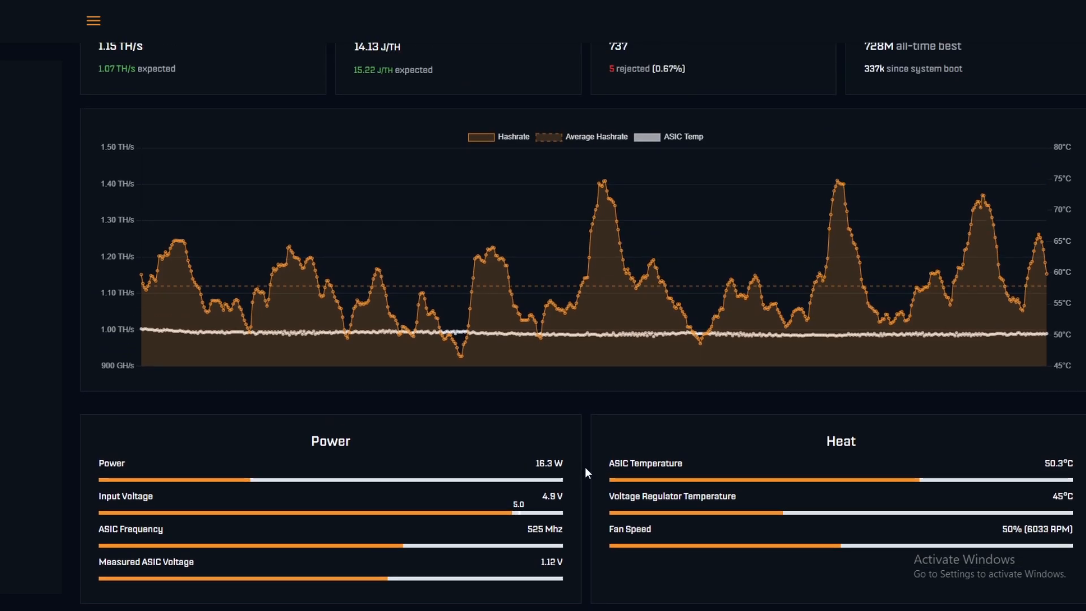
scroll(down, 3)
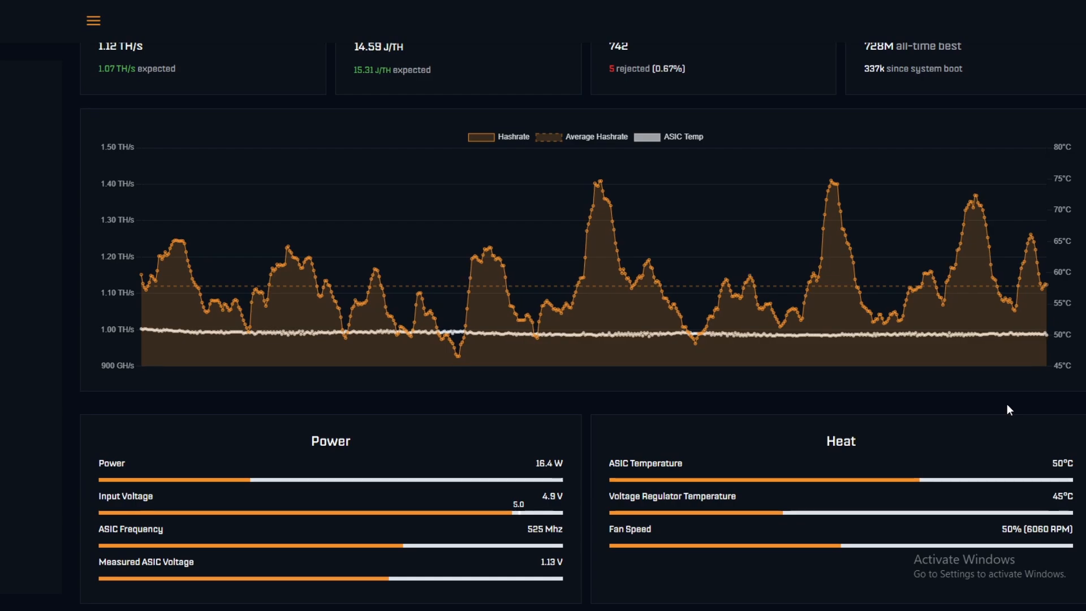
mouse_move(994, 402)
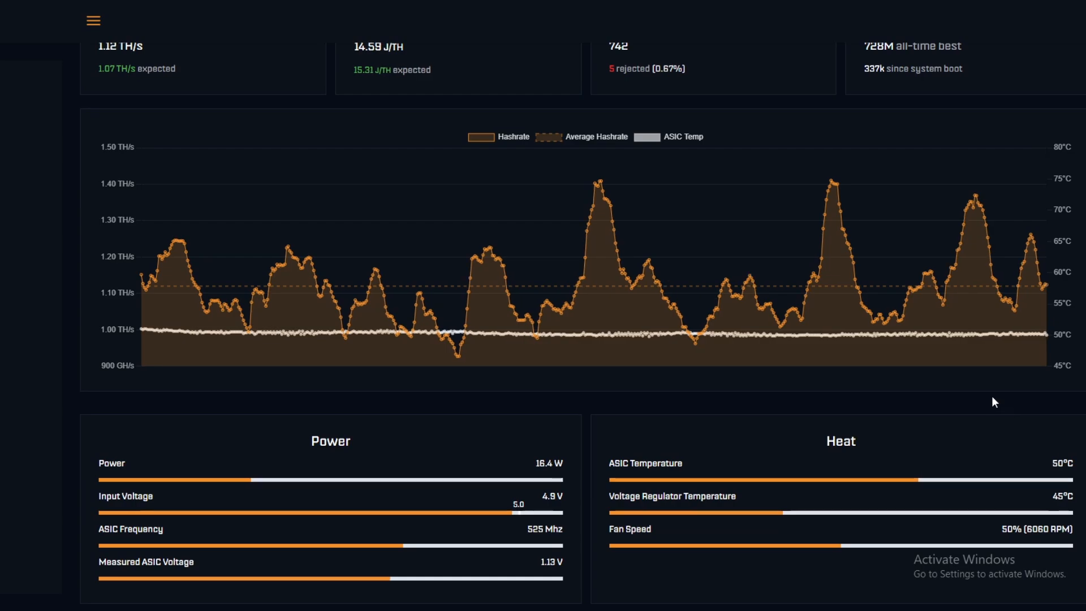
scroll(down, 3)
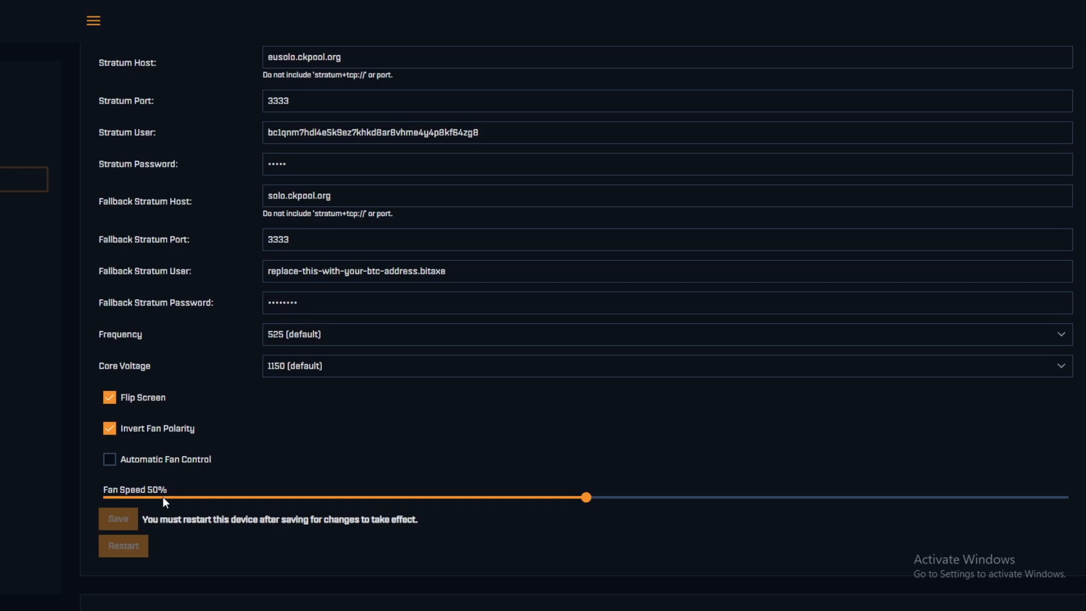
mouse_move(163, 502)
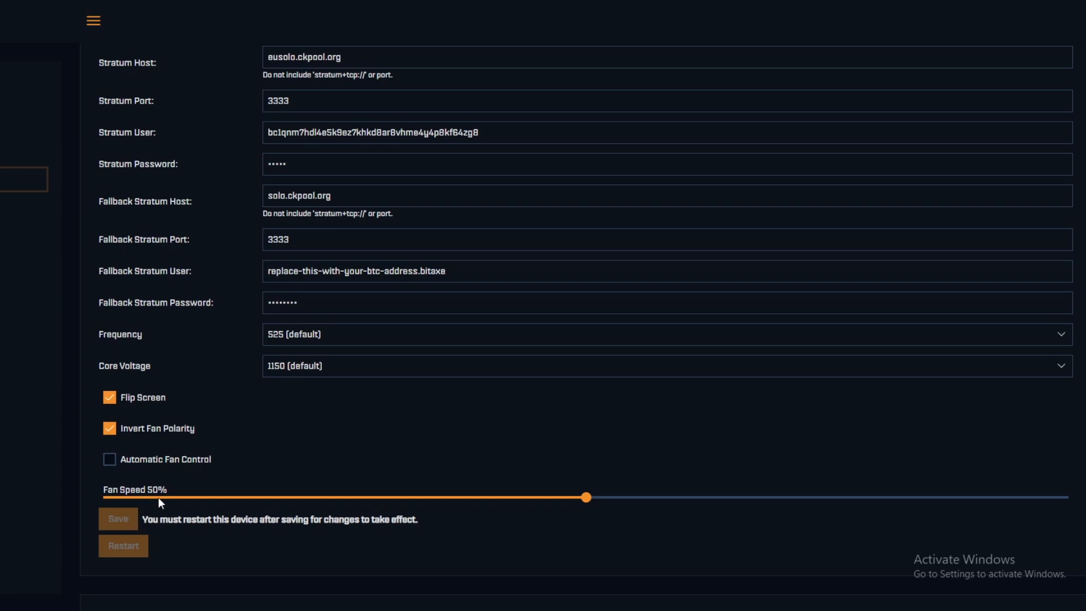
scroll(down, 3)
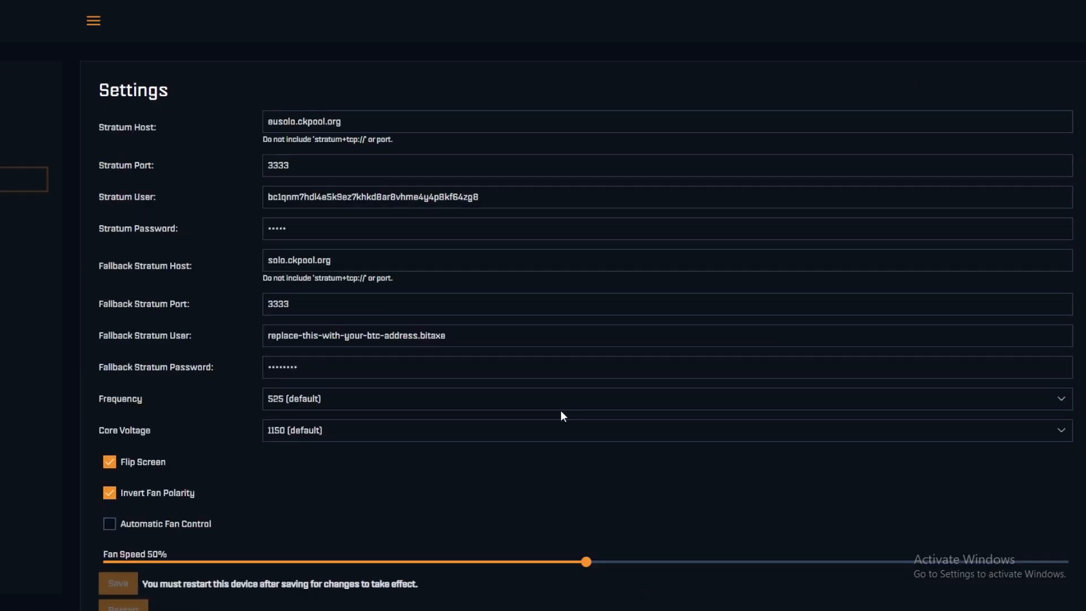
mouse_move(328, 421)
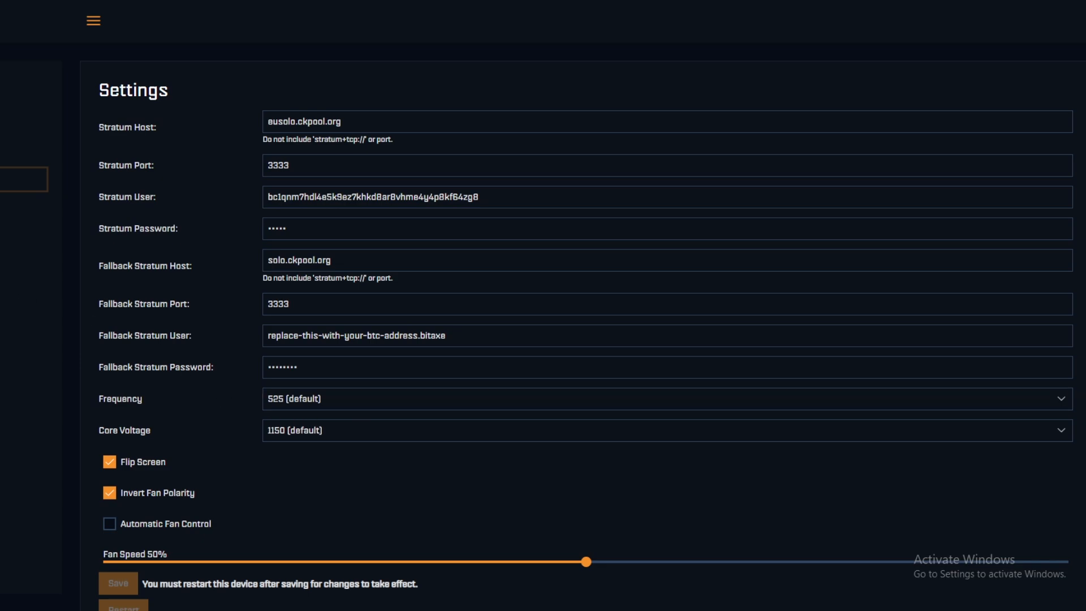
mouse_move(20, 253)
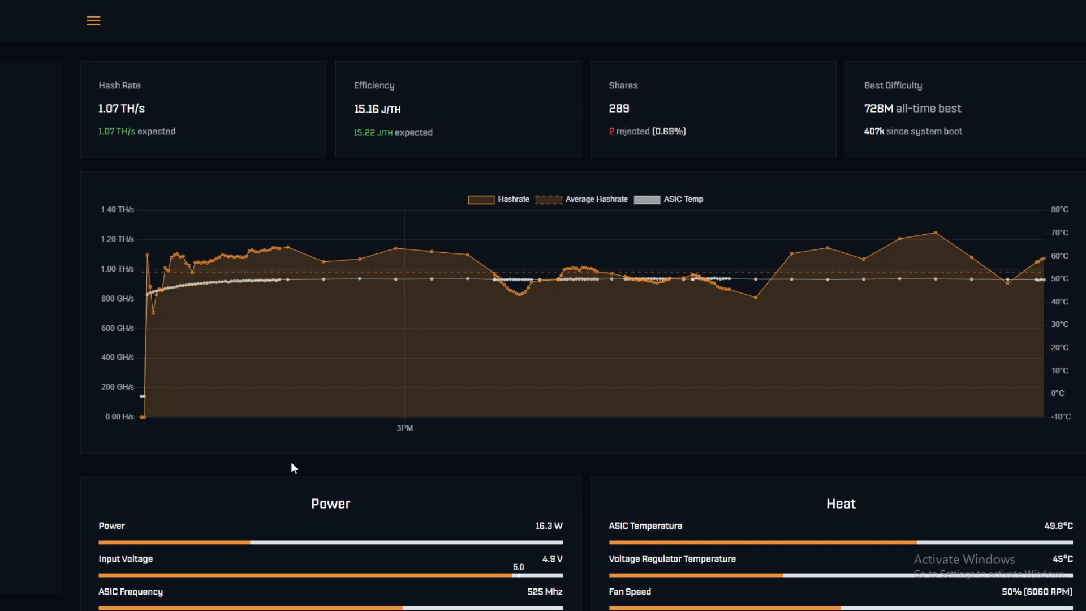
mouse_move(440, 285)
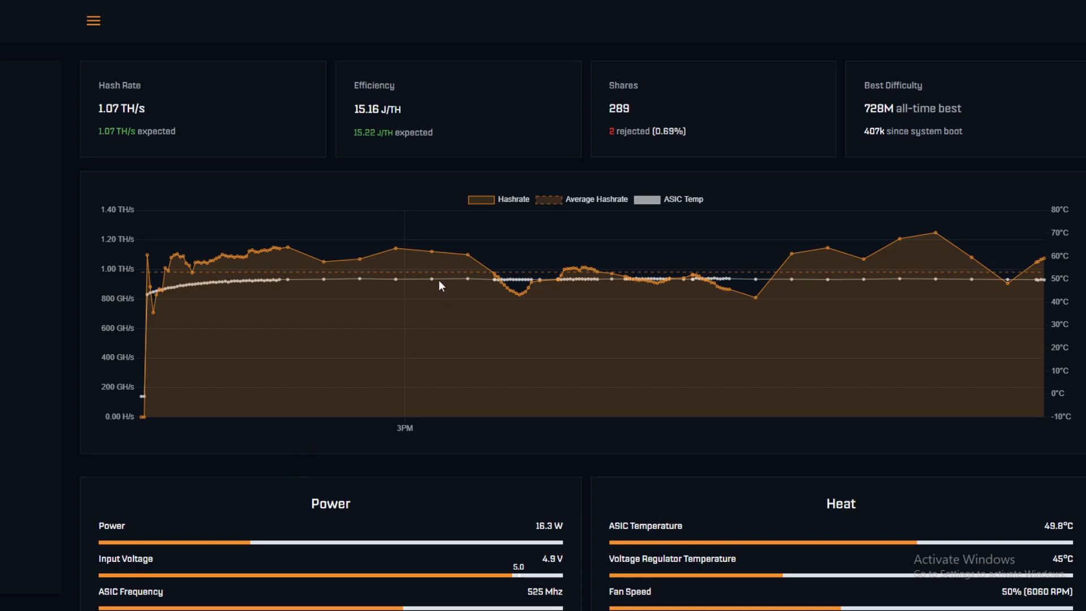
scroll(down, 3)
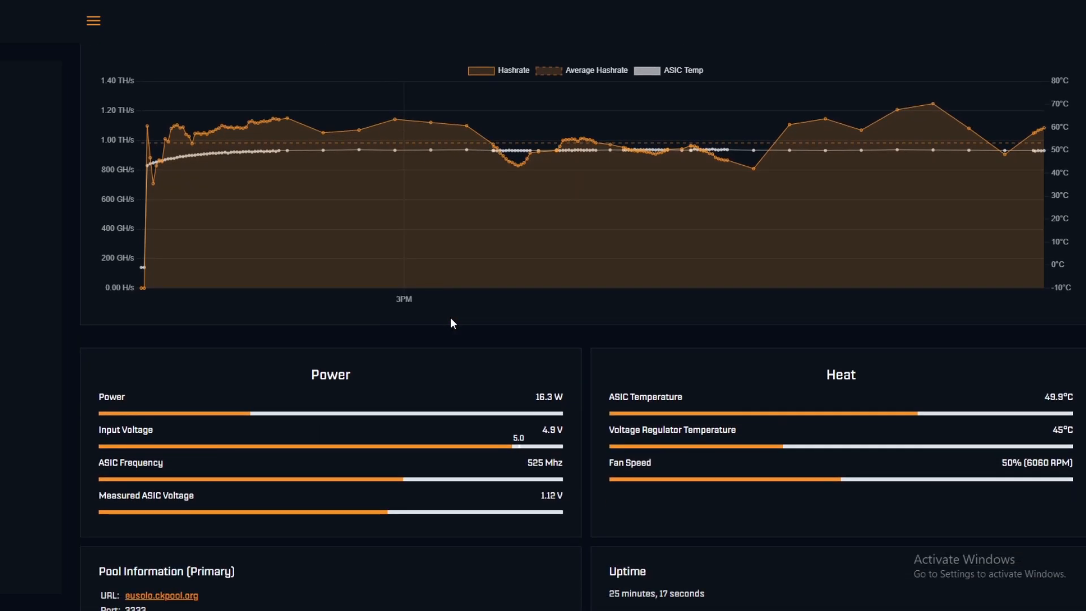
mouse_move(1018, 388)
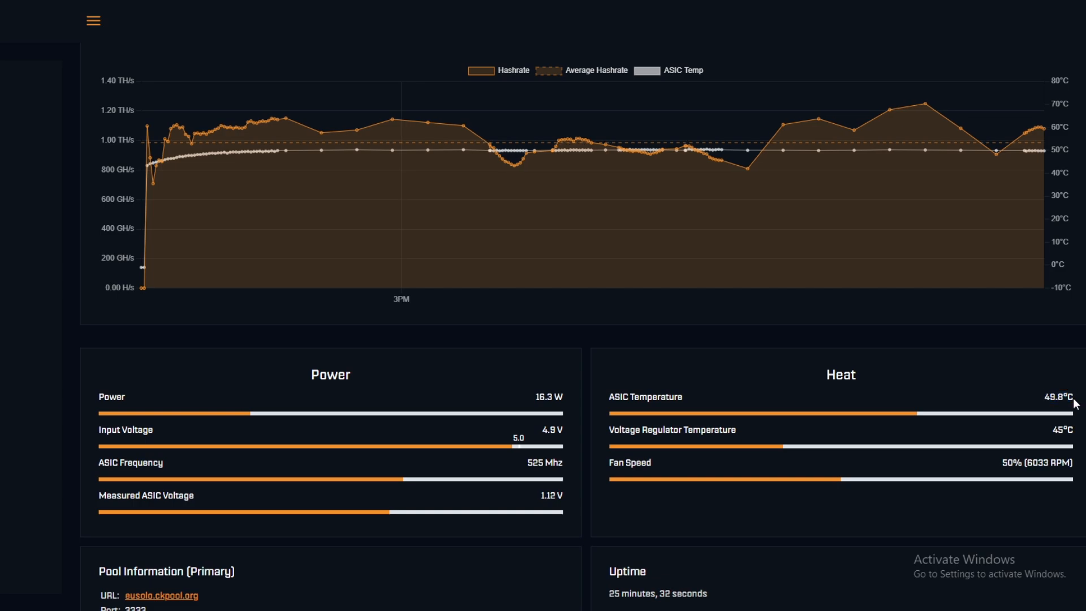
double_click(1050, 396)
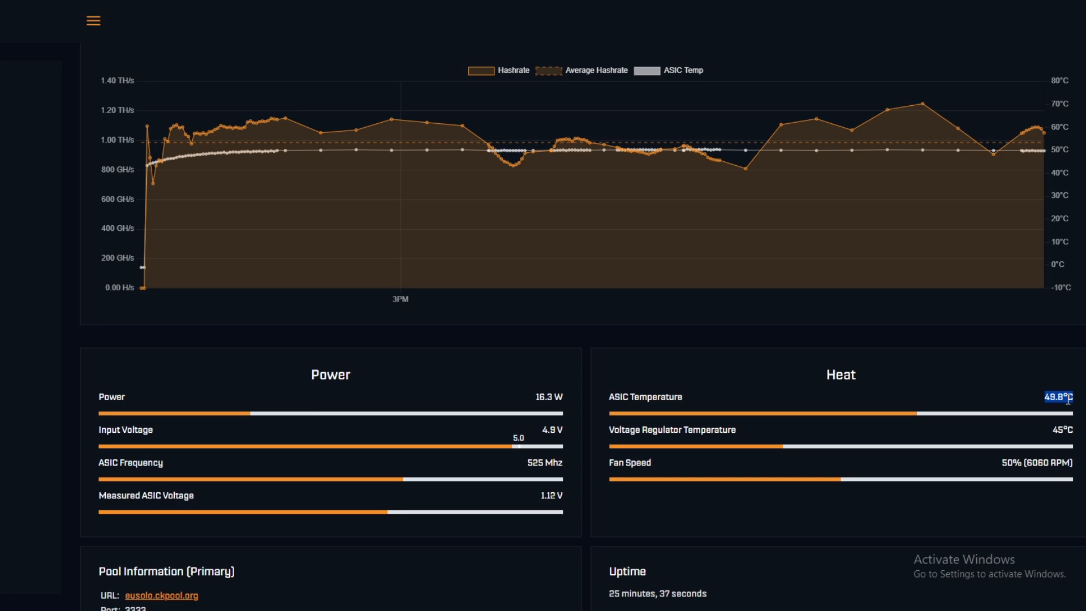
mouse_move(713, 154)
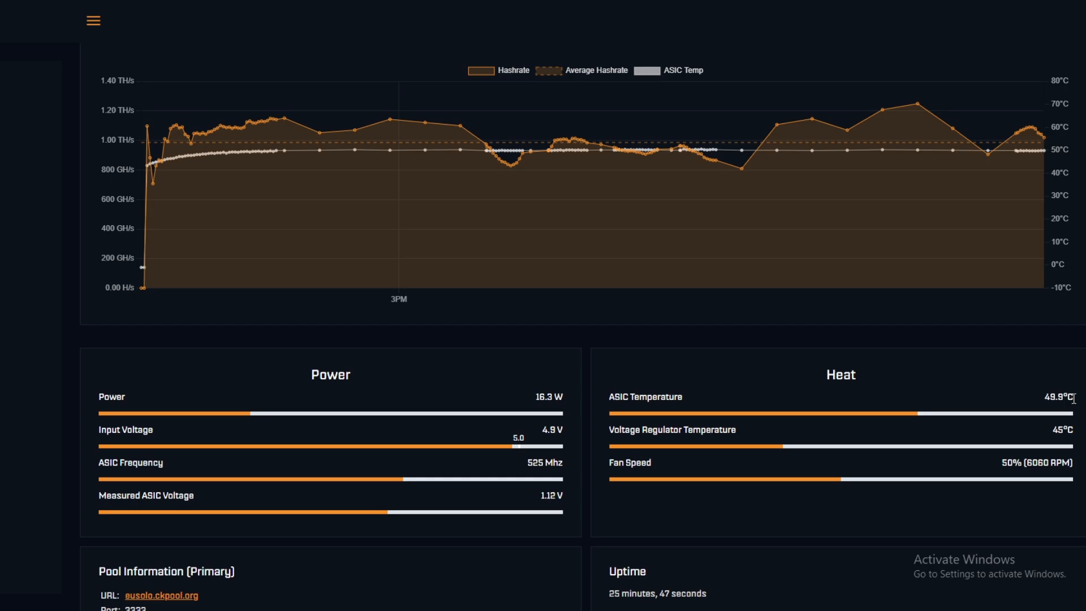
scroll(down, 3)
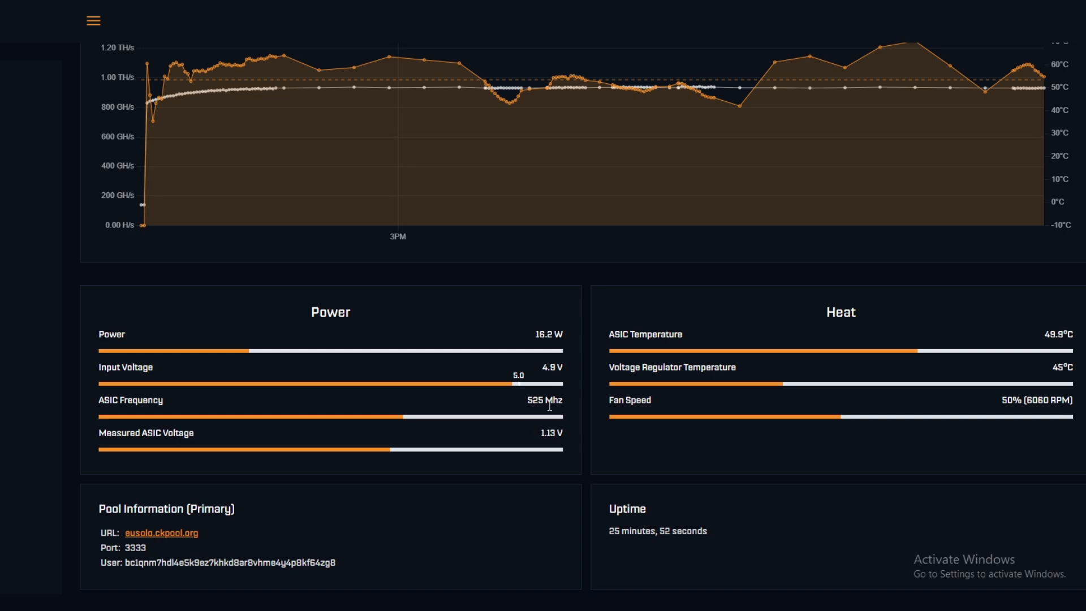
mouse_move(216, 445)
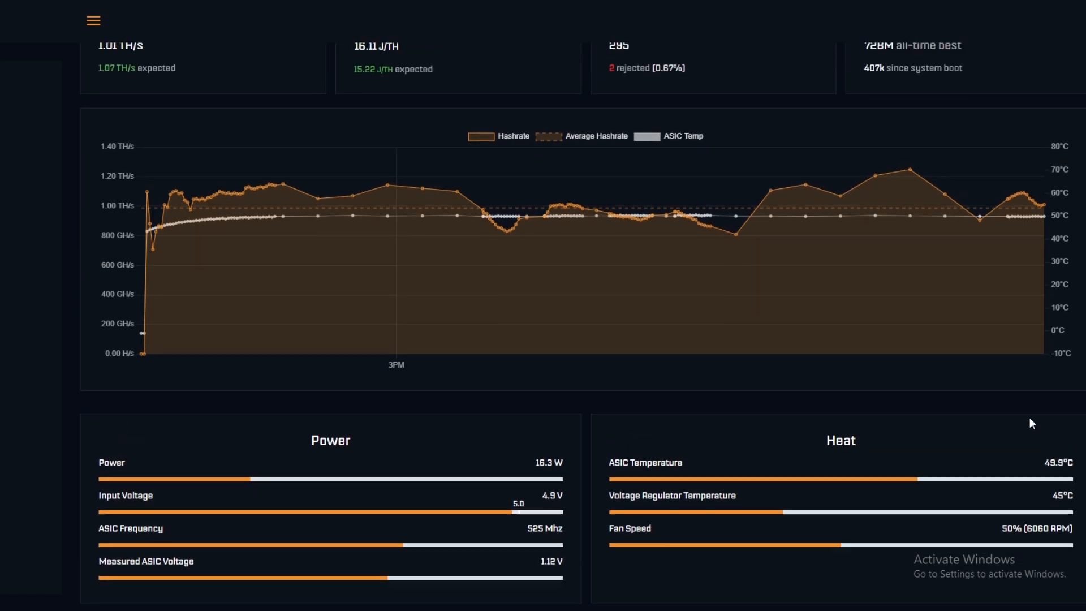
scroll(down, 3)
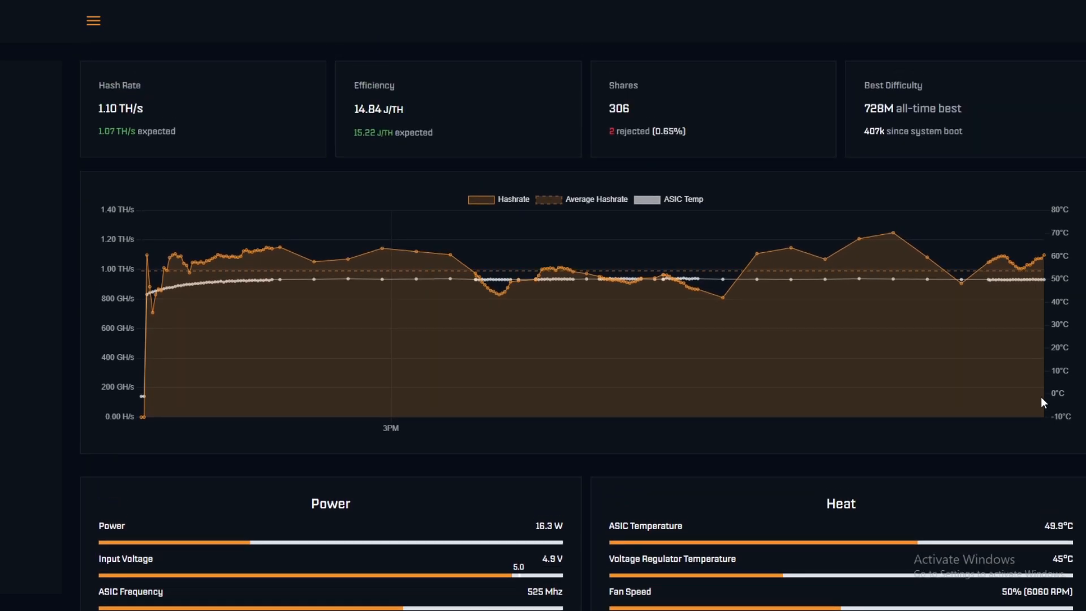
scroll(down, 3)
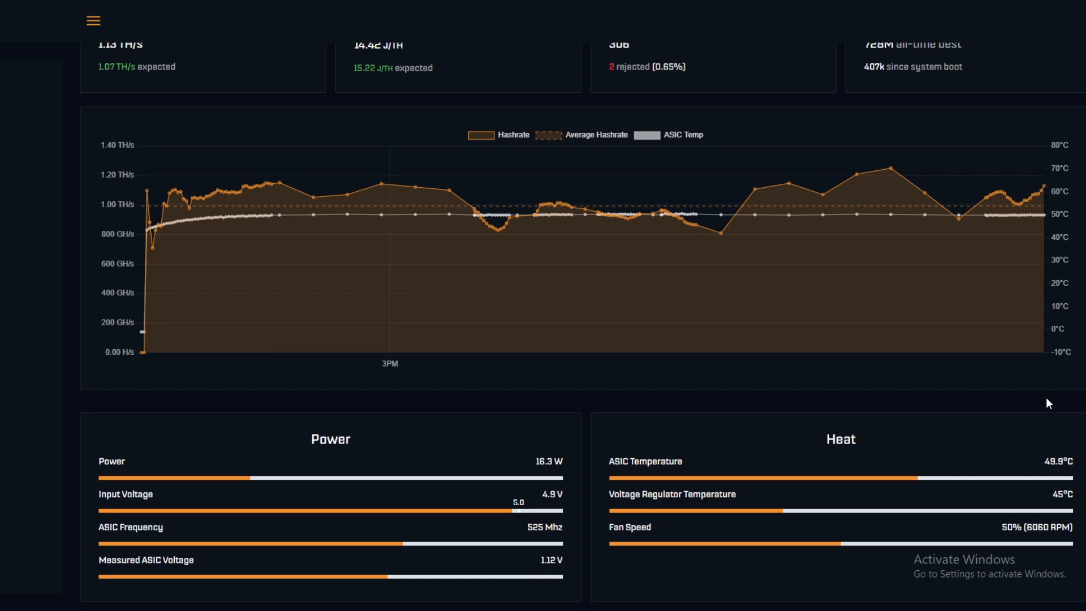
scroll(down, 3)
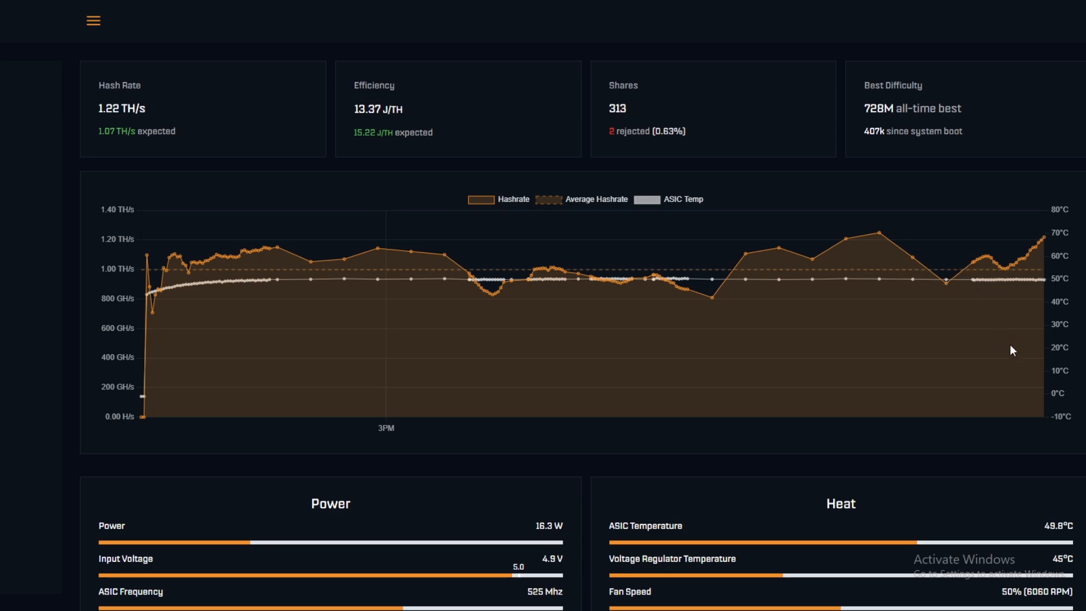
scroll(down, 3)
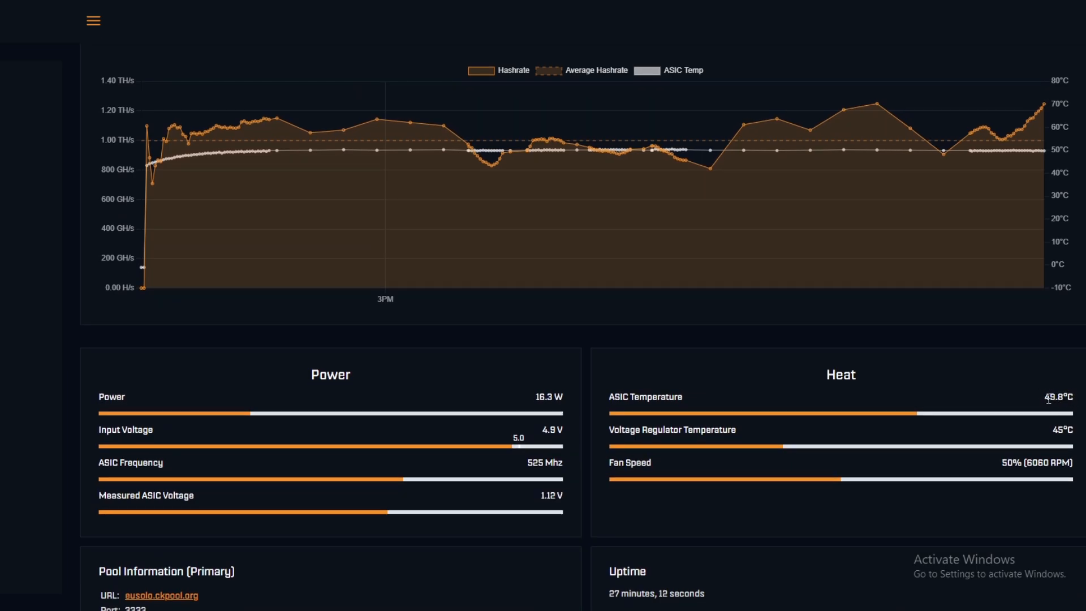
mouse_move(586, 421)
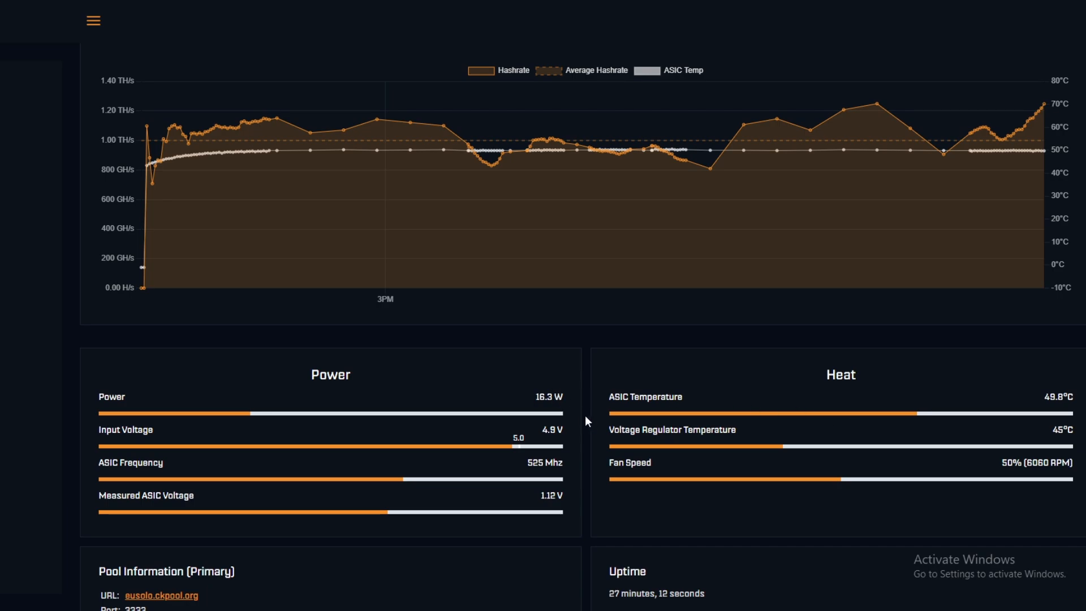
scroll(down, 3)
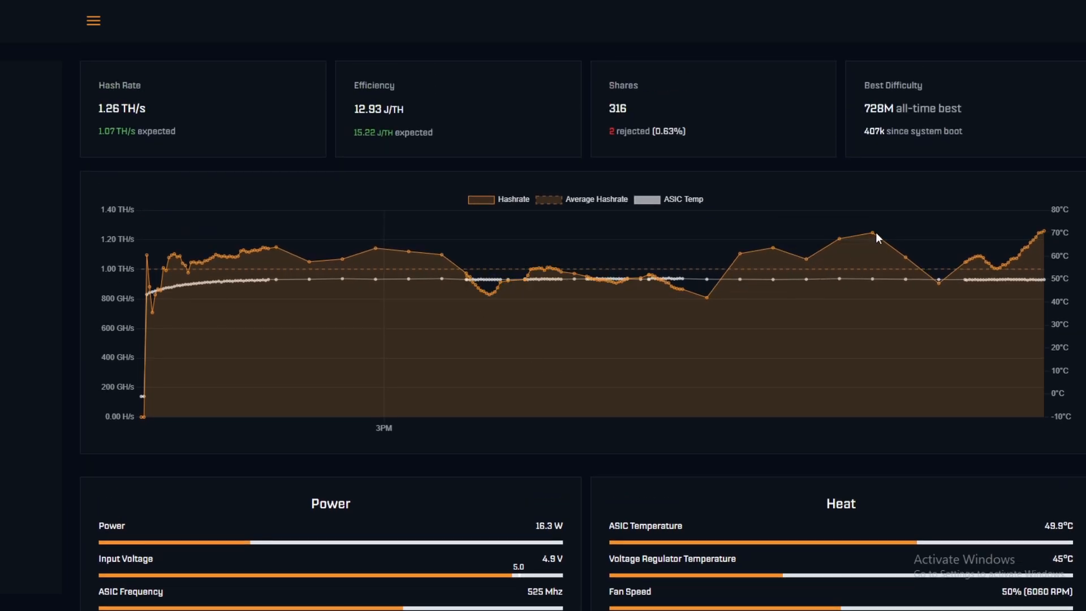
mouse_move(447, 272)
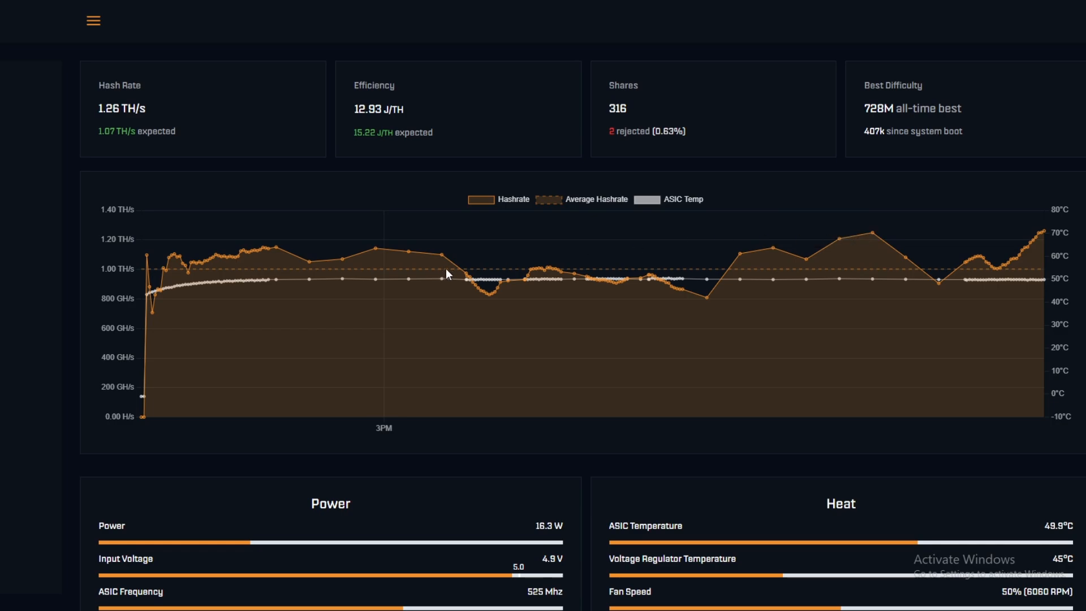
mouse_move(196, 274)
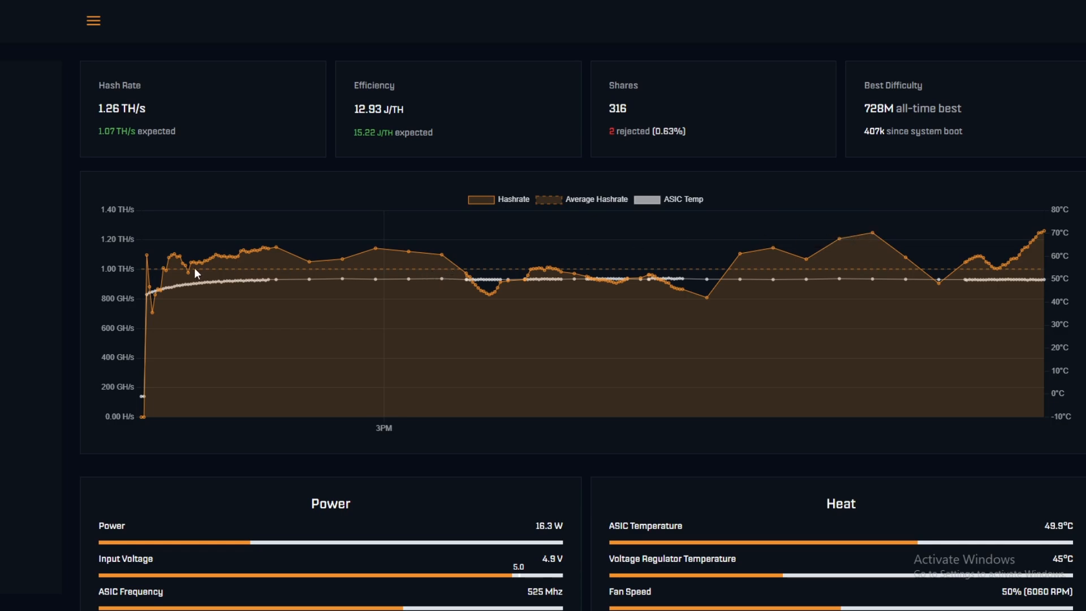
mouse_move(176, 275)
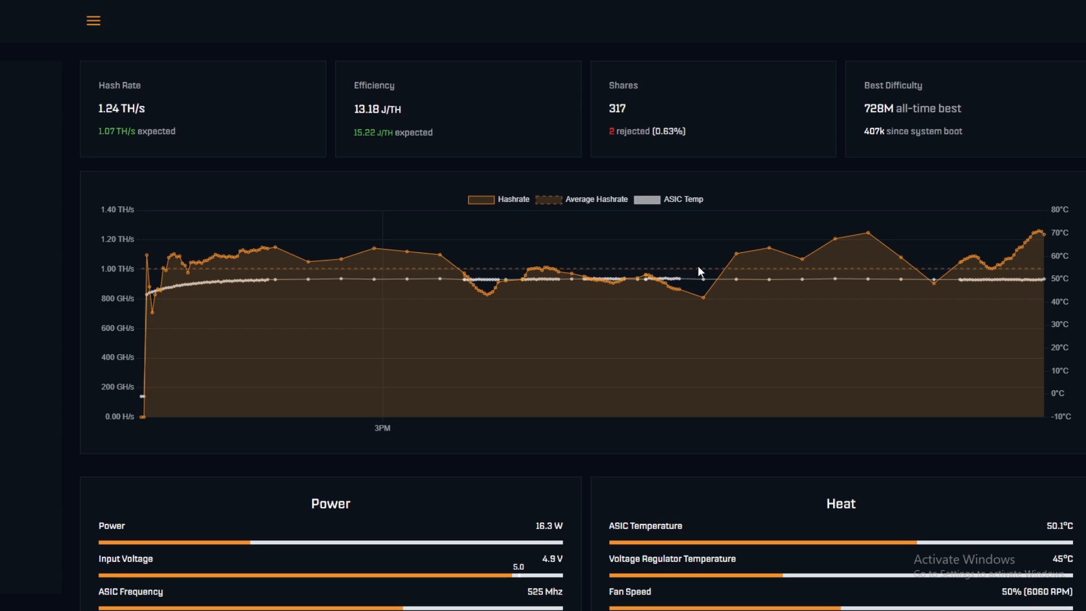
mouse_move(777, 271)
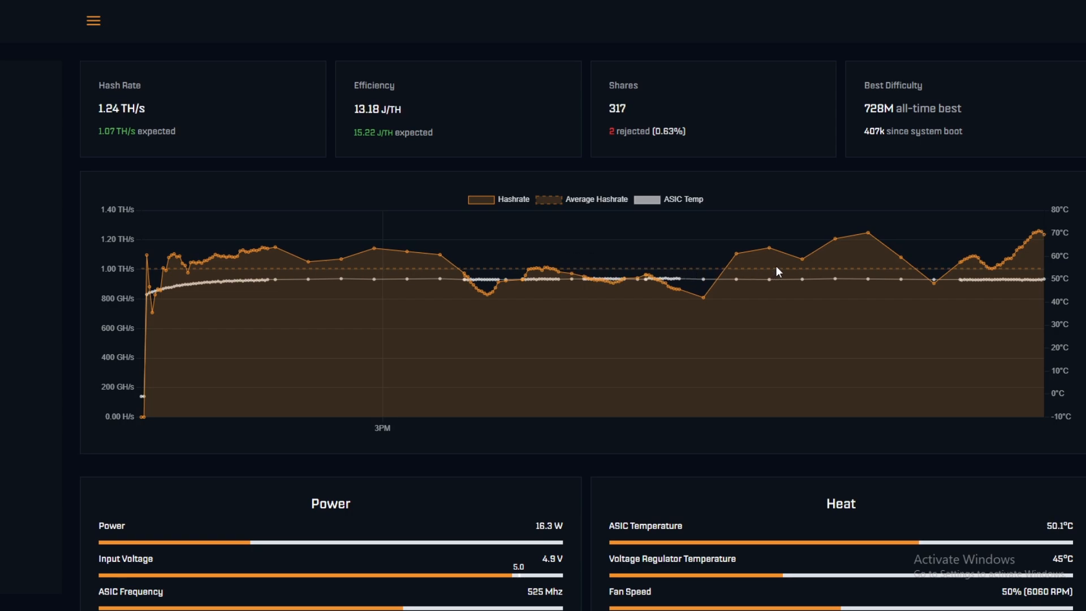
mouse_move(803, 274)
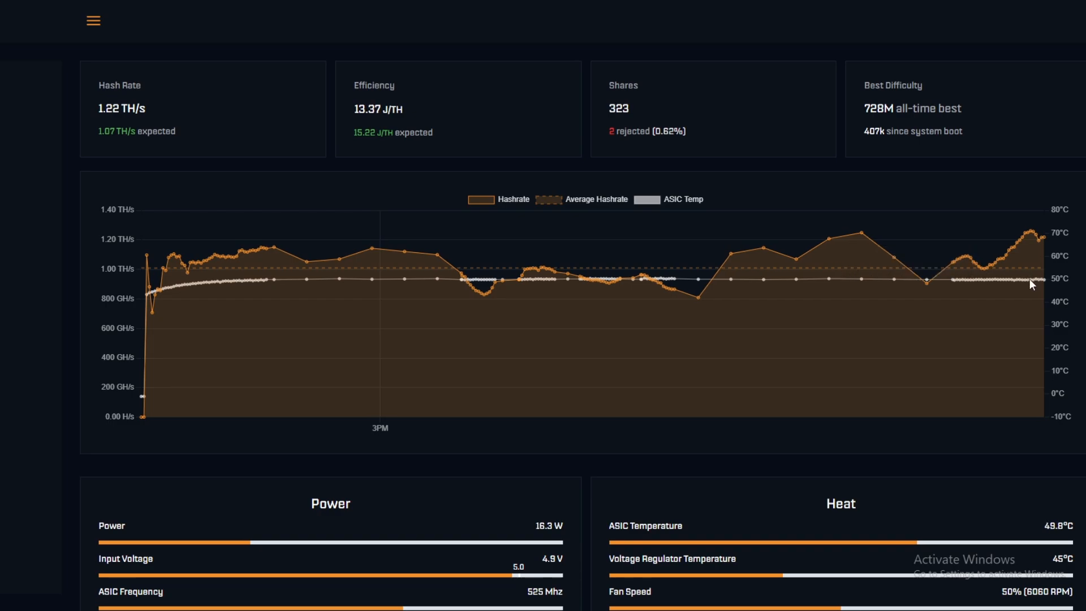
scroll(down, 3)
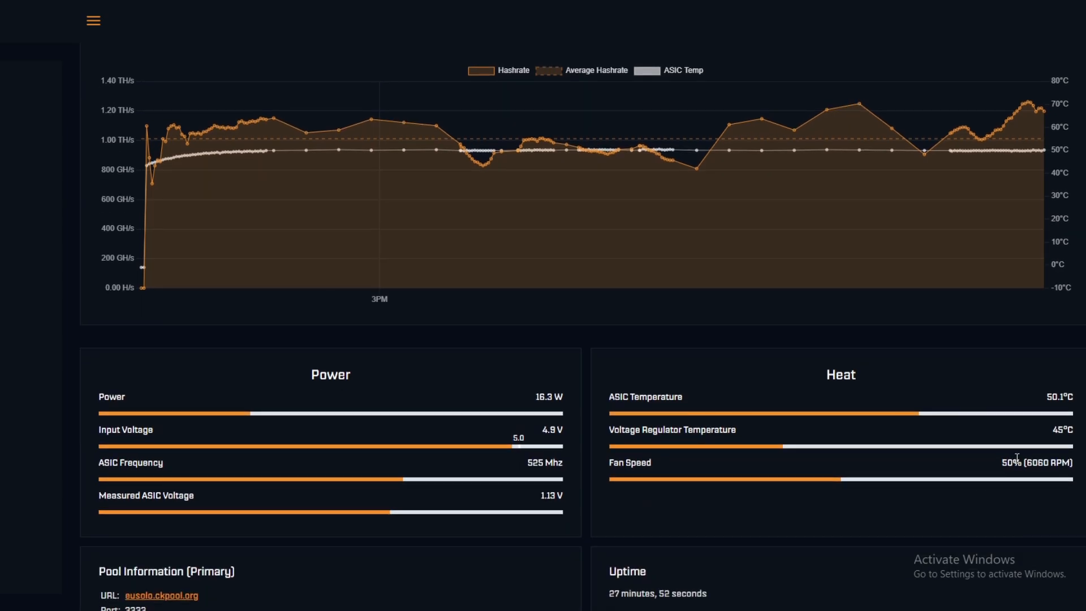
mouse_move(1018, 460)
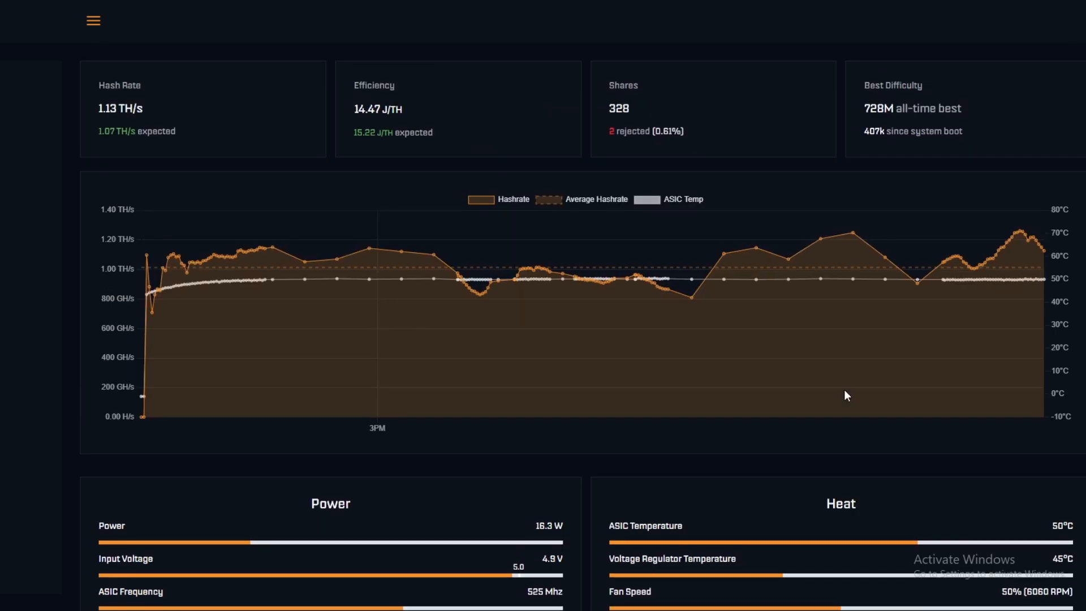
mouse_move(837, 378)
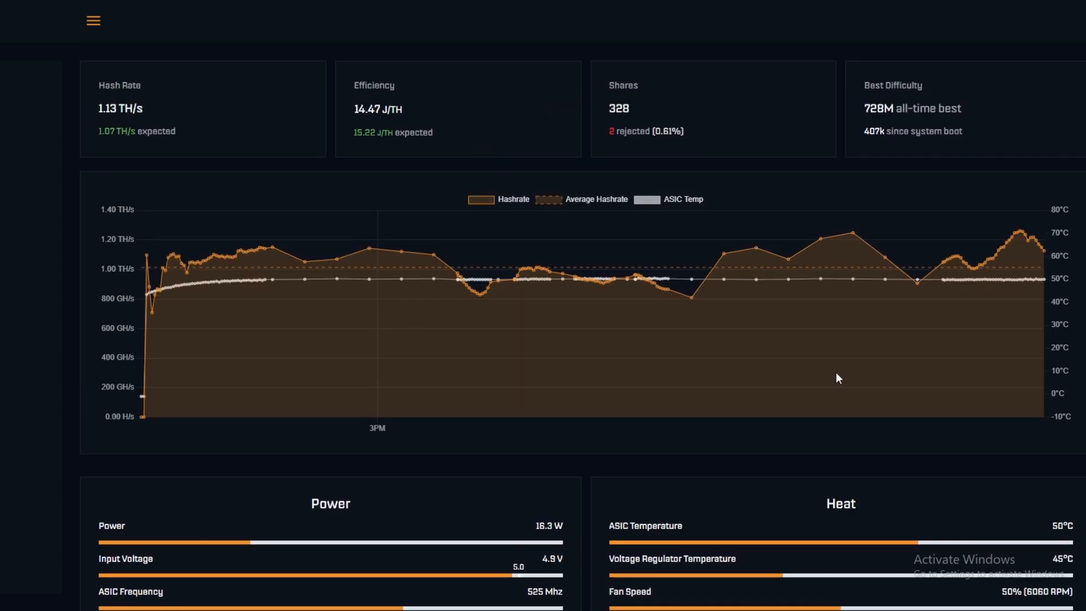
scroll(down, 3)
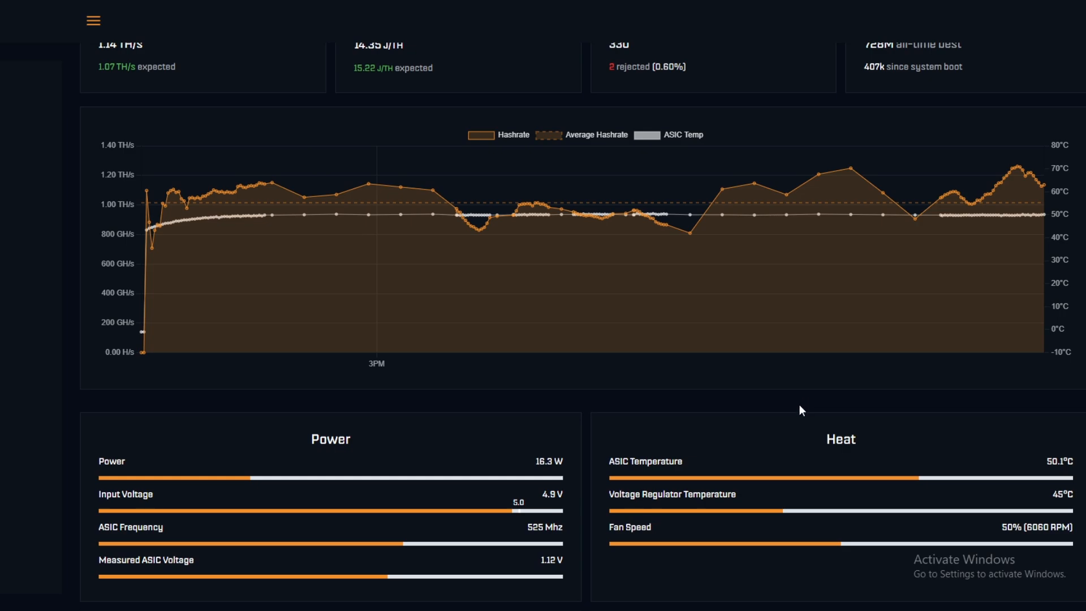
mouse_move(719, 407)
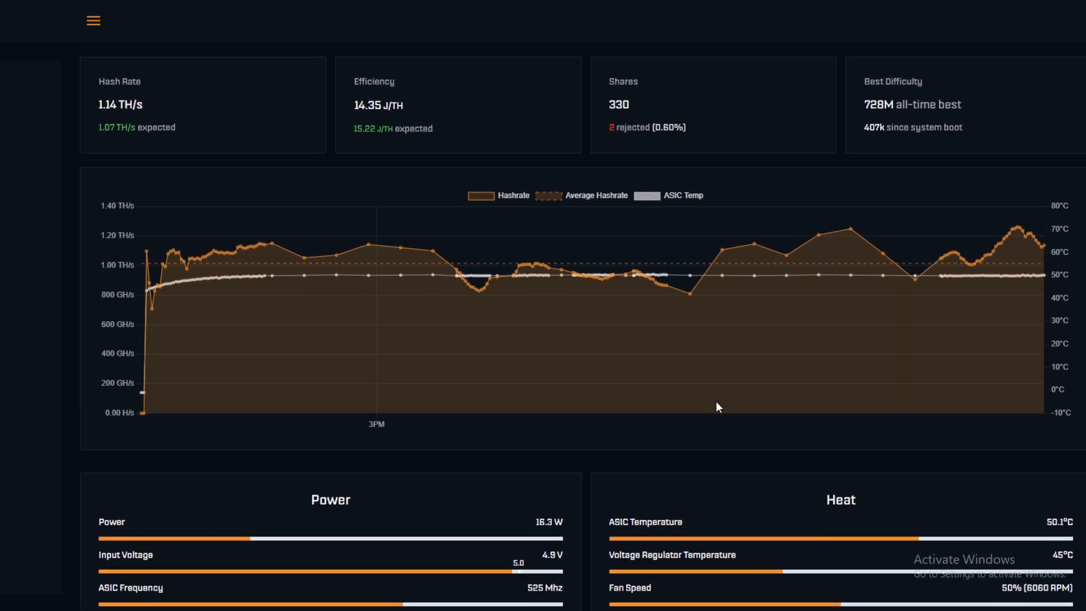
scroll(down, 3)
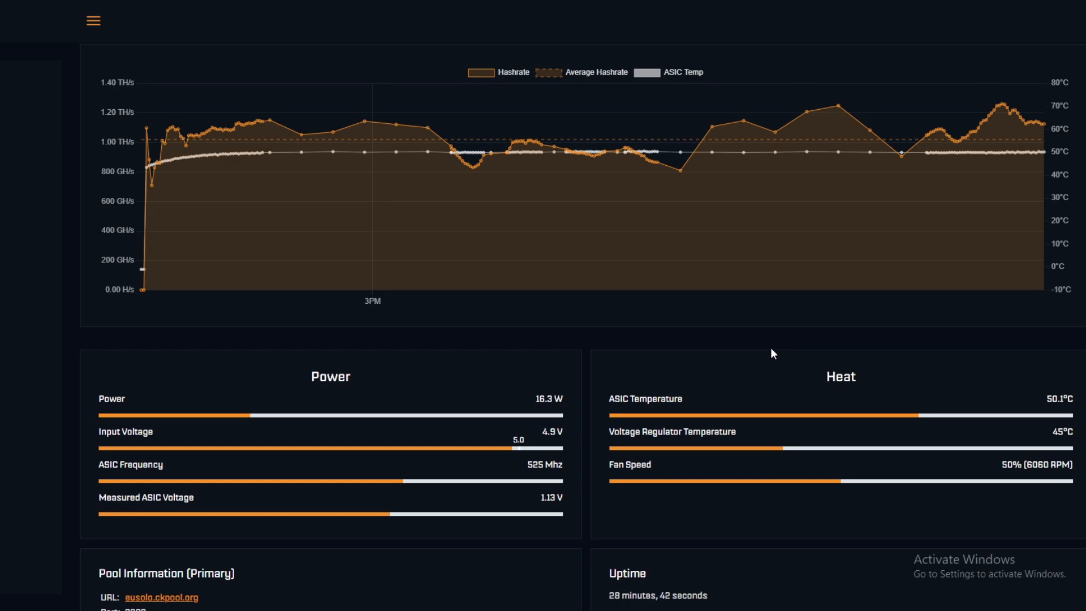
mouse_move(762, 360)
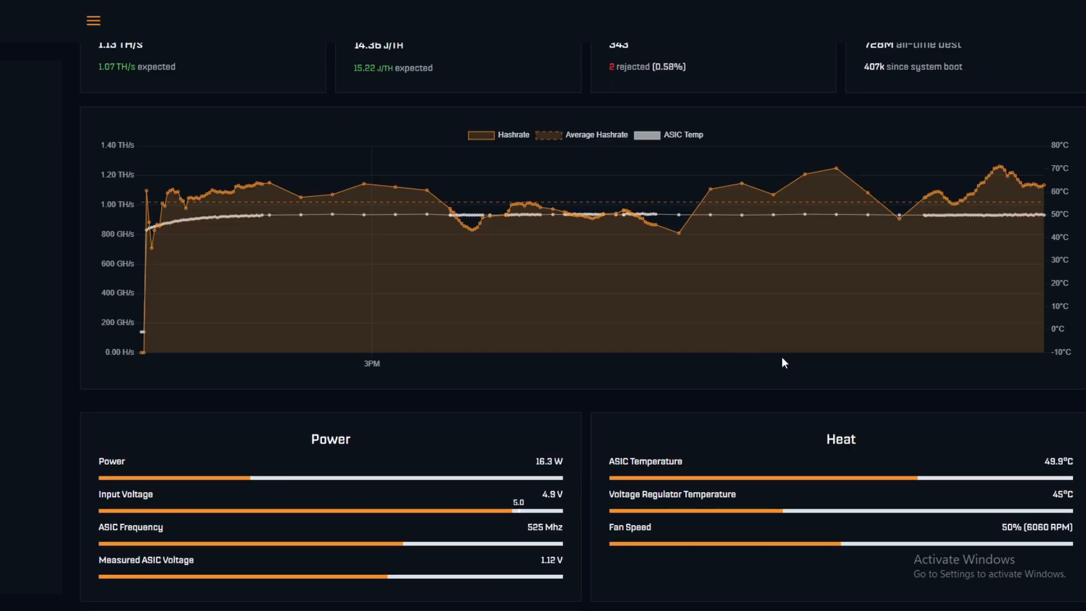
mouse_move(814, 368)
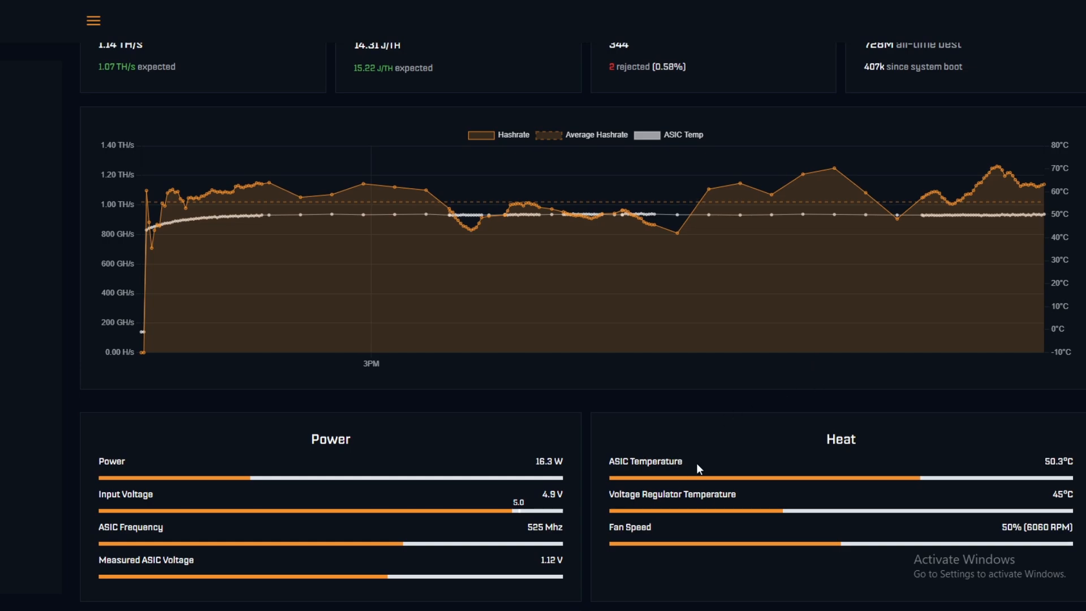
scroll(down, 3)
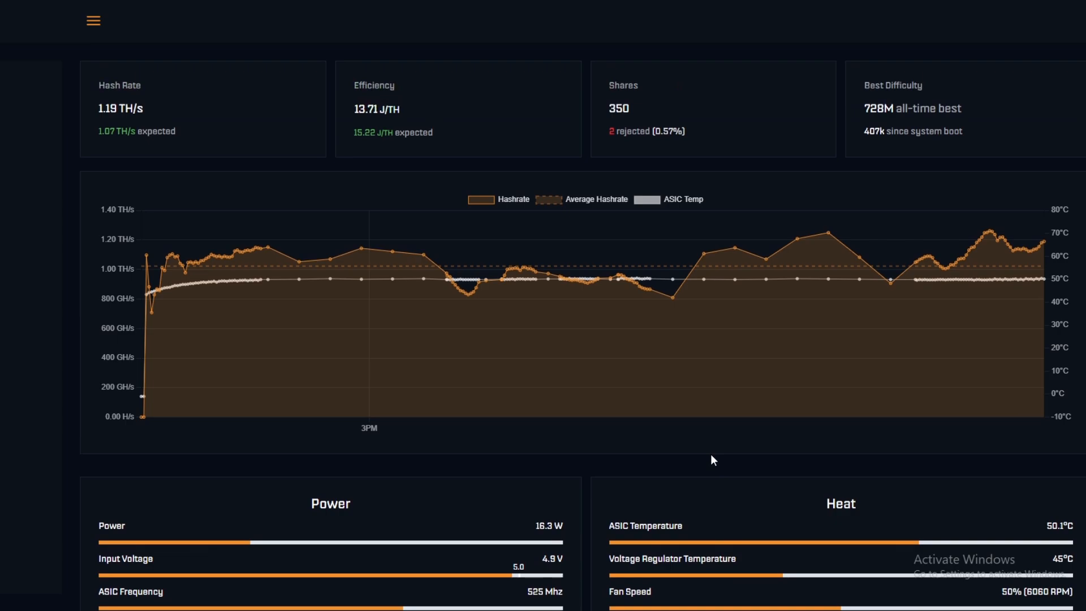
scroll(down, 3)
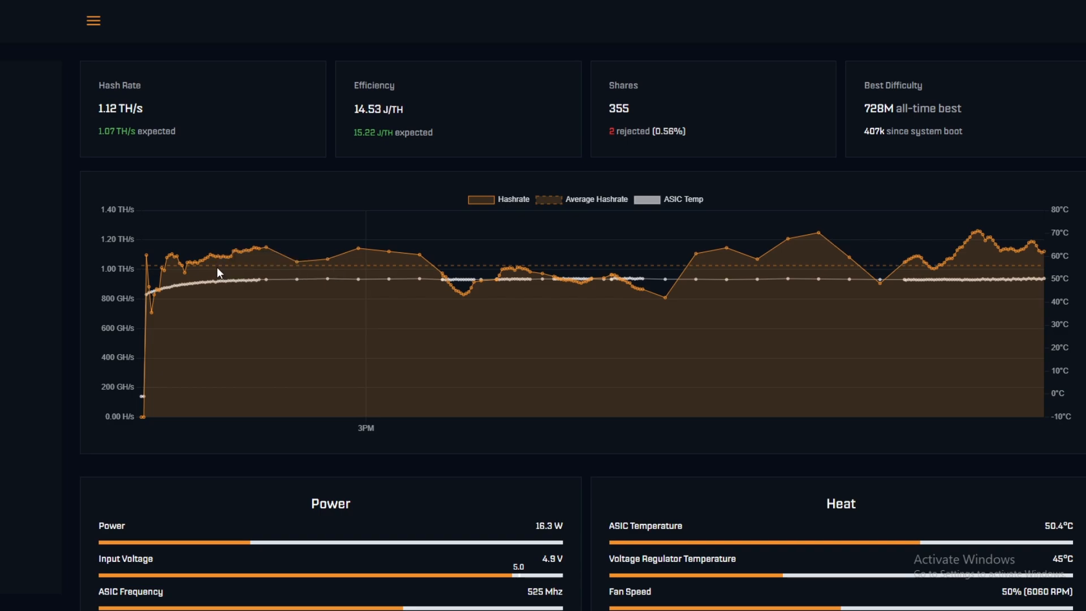
mouse_move(273, 269)
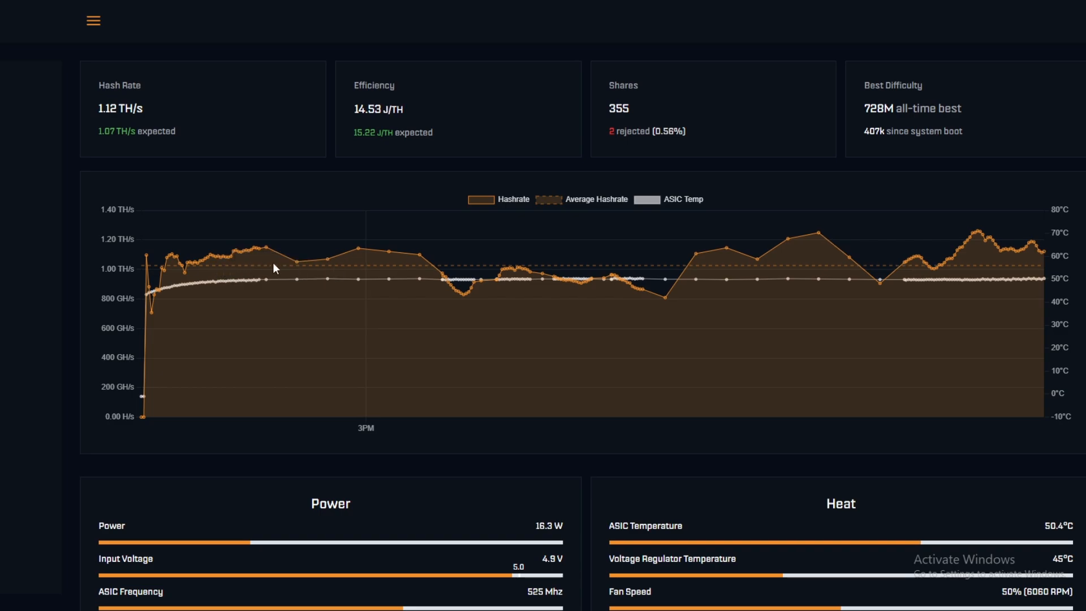
mouse_move(296, 270)
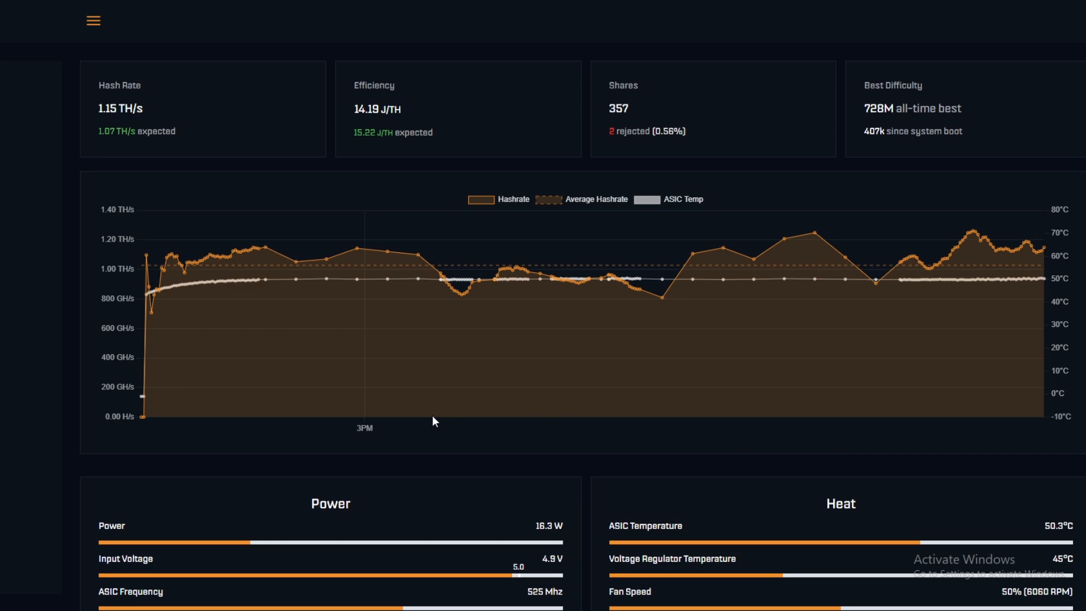
mouse_move(155, 304)
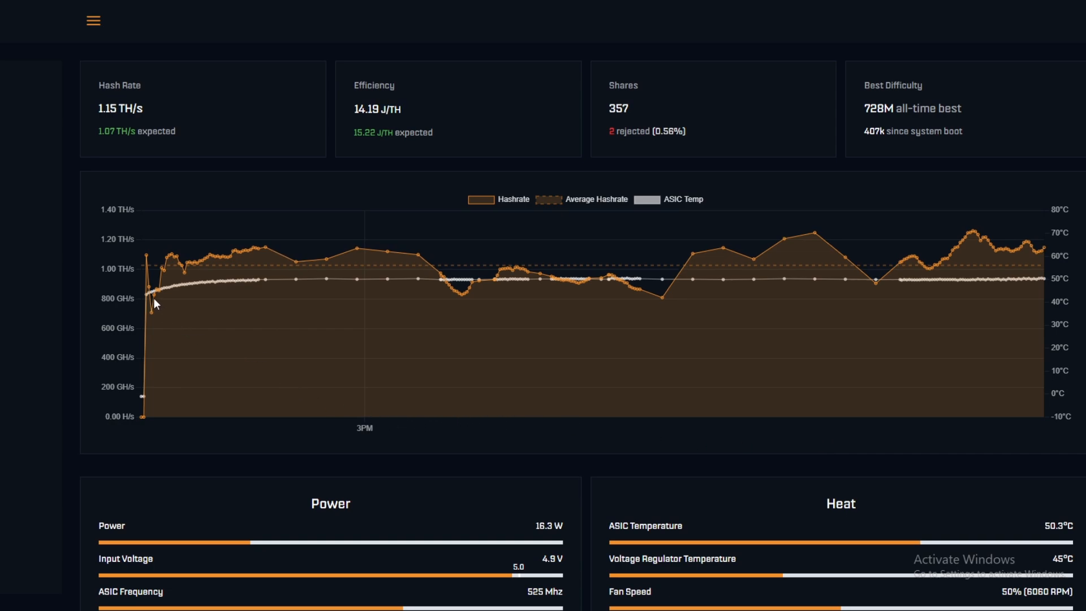
mouse_move(153, 294)
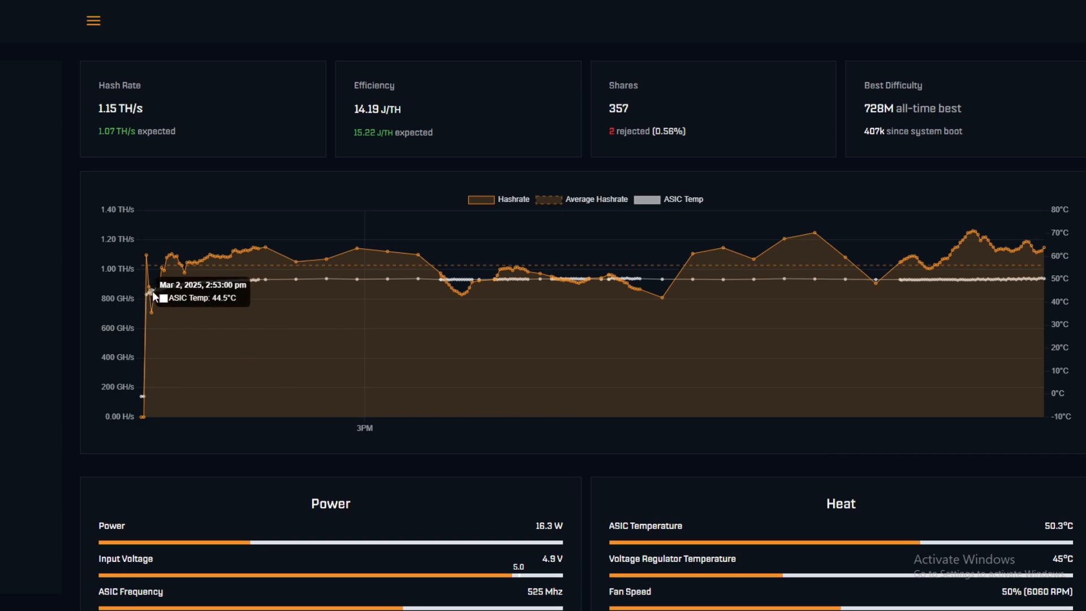
mouse_move(183, 291)
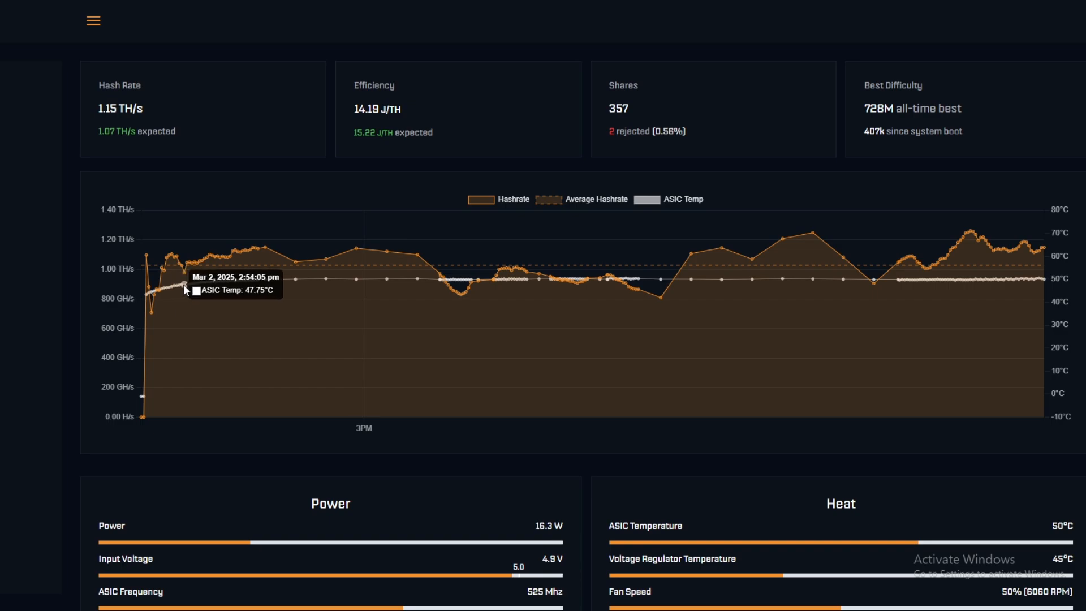
mouse_move(190, 286)
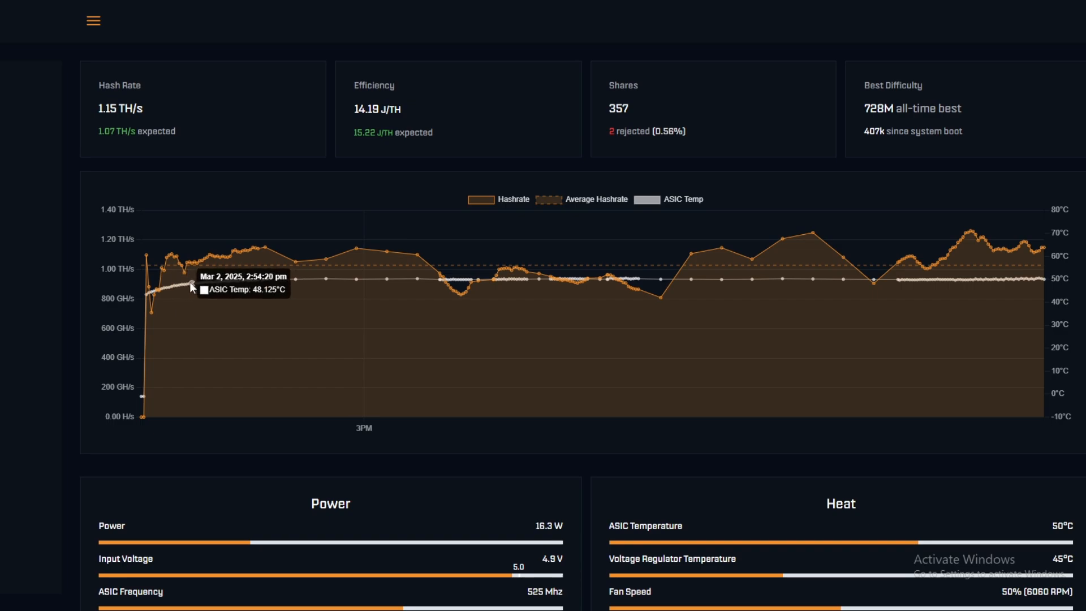
mouse_move(147, 301)
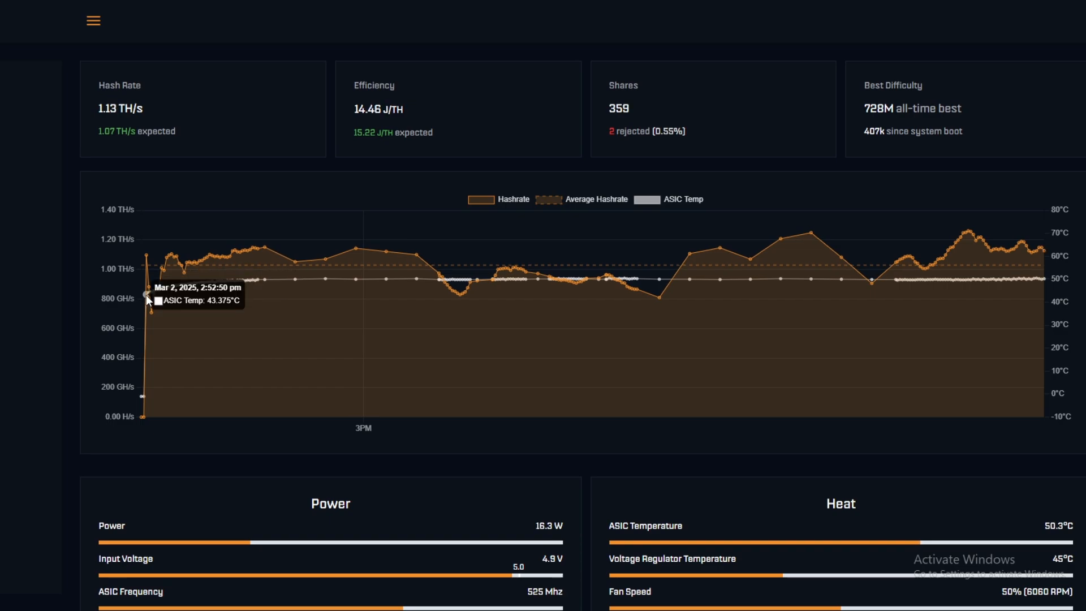
mouse_move(201, 290)
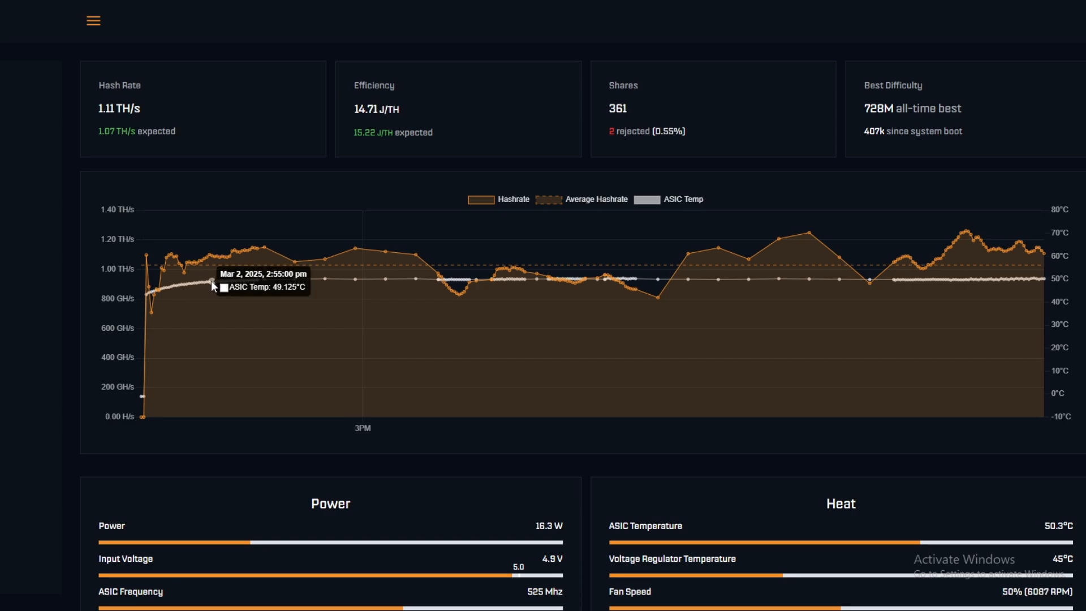
mouse_move(359, 366)
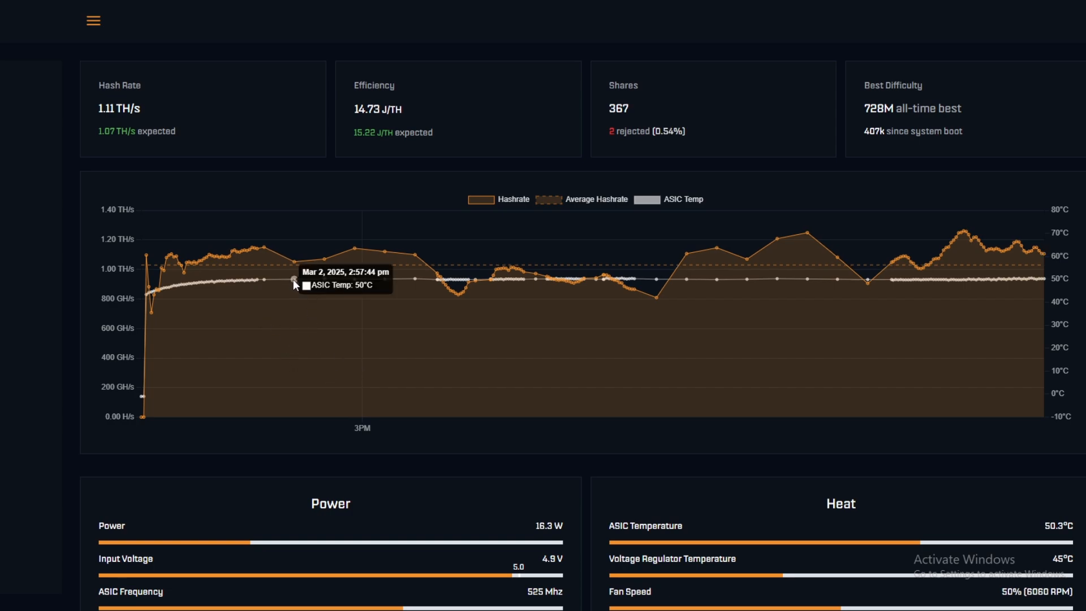
mouse_move(1073, 531)
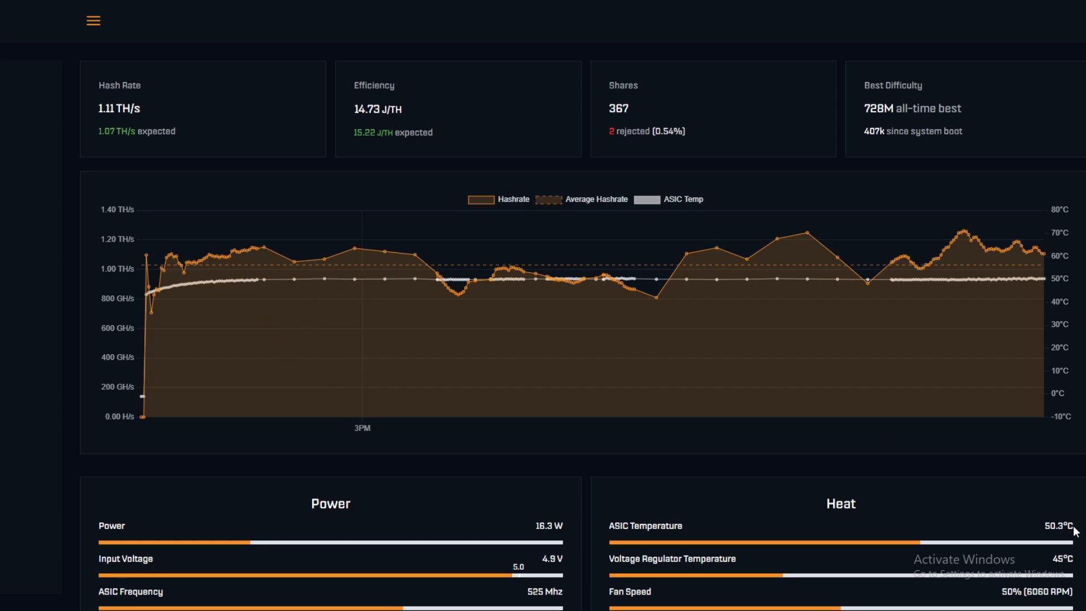
scroll(down, 3)
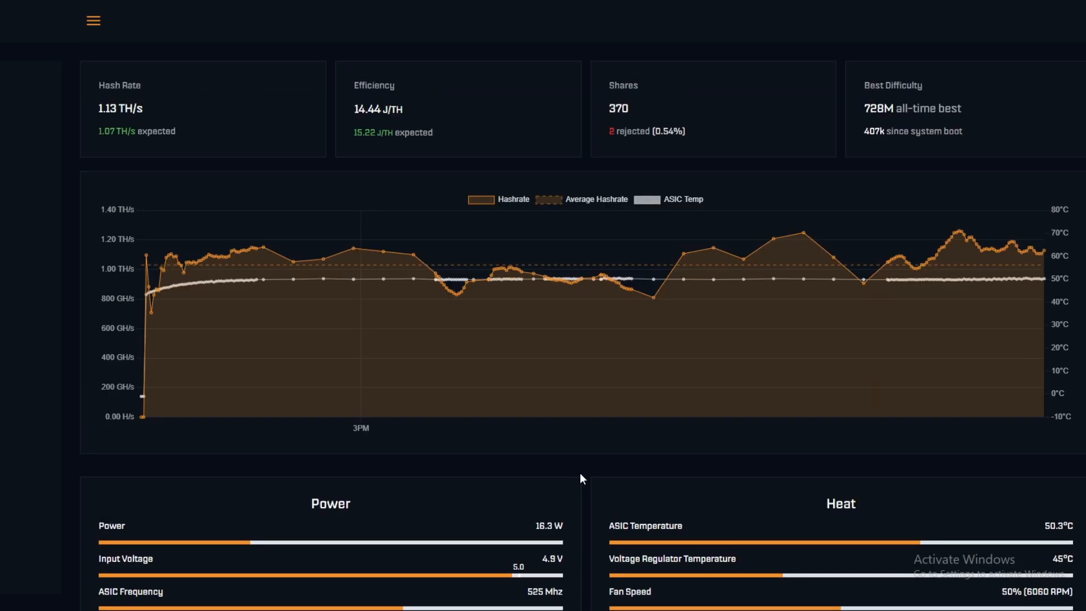
scroll(down, 3)
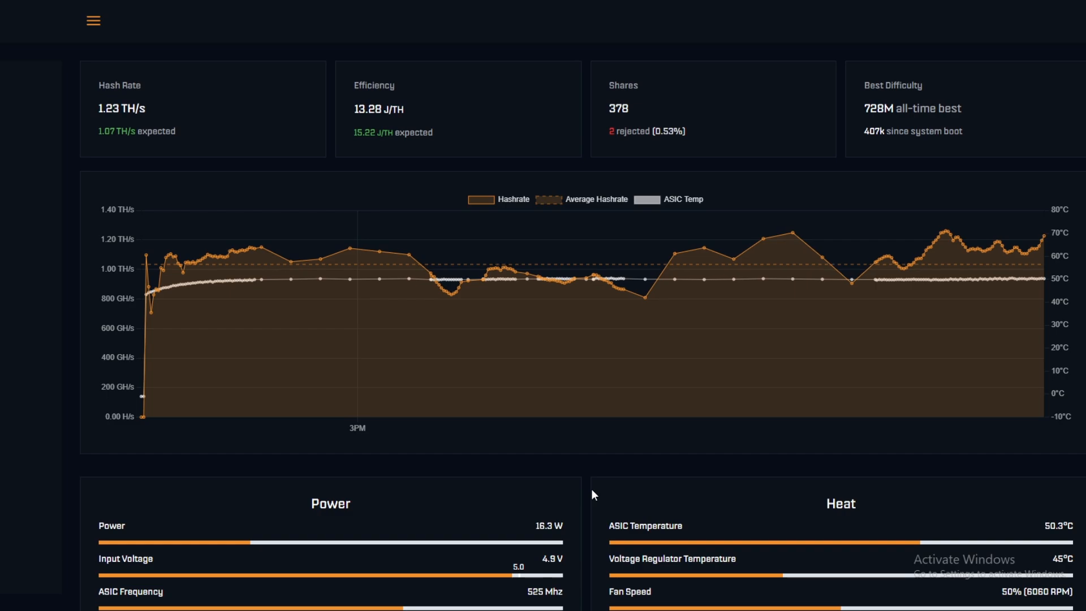
scroll(down, 3)
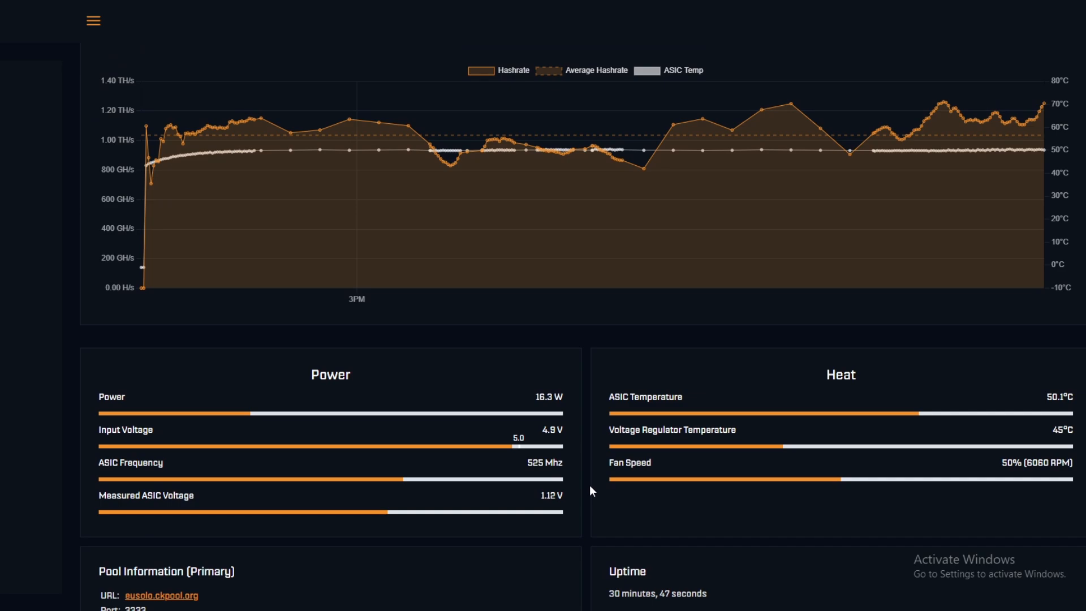
mouse_move(682, 432)
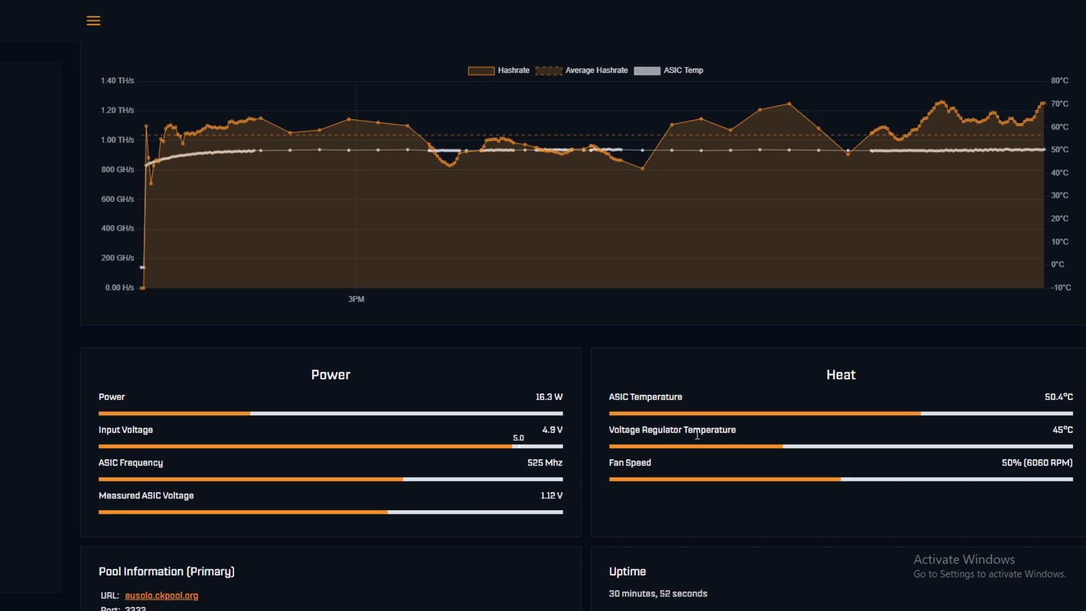
mouse_move(781, 451)
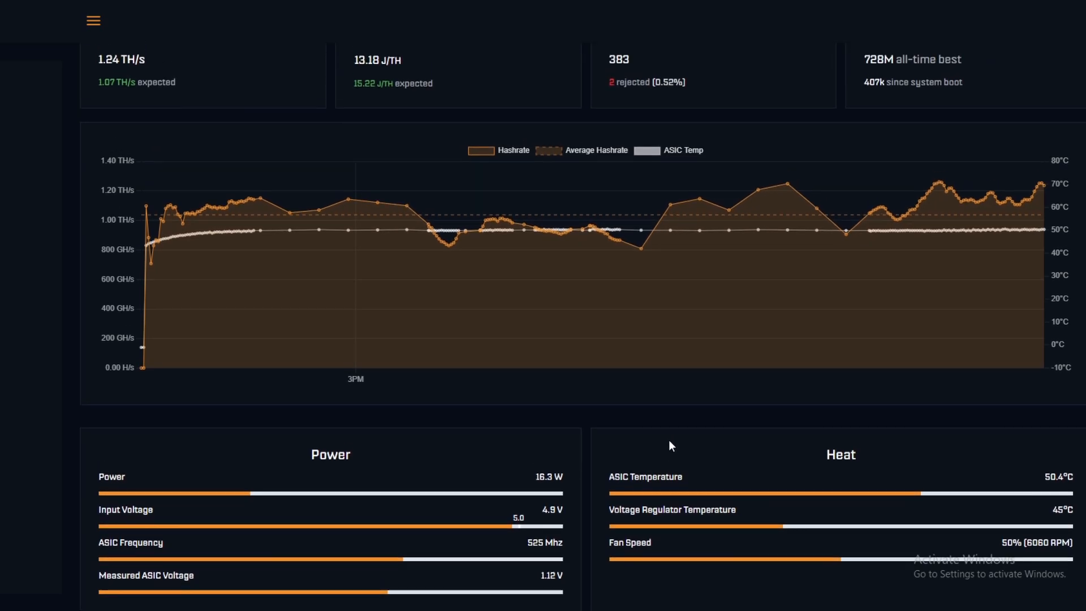
scroll(down, 3)
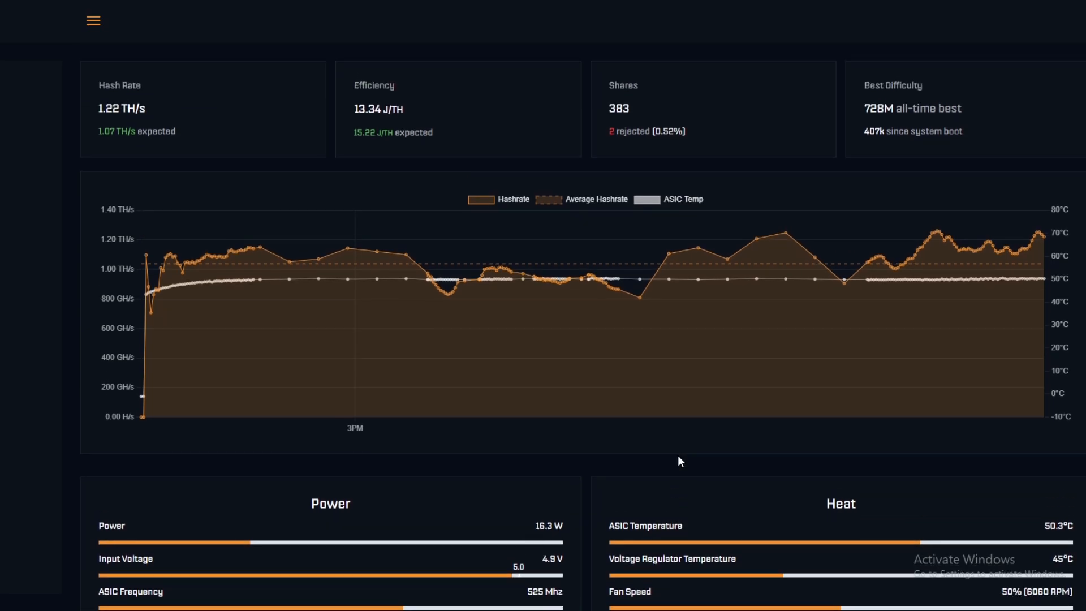
scroll(down, 3)
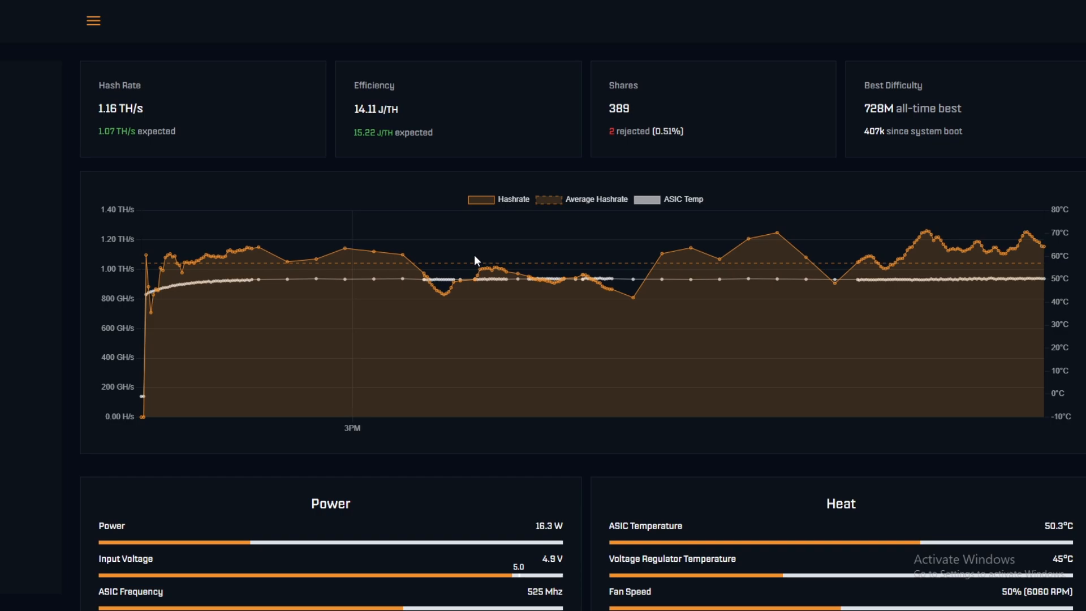
scroll(down, 3)
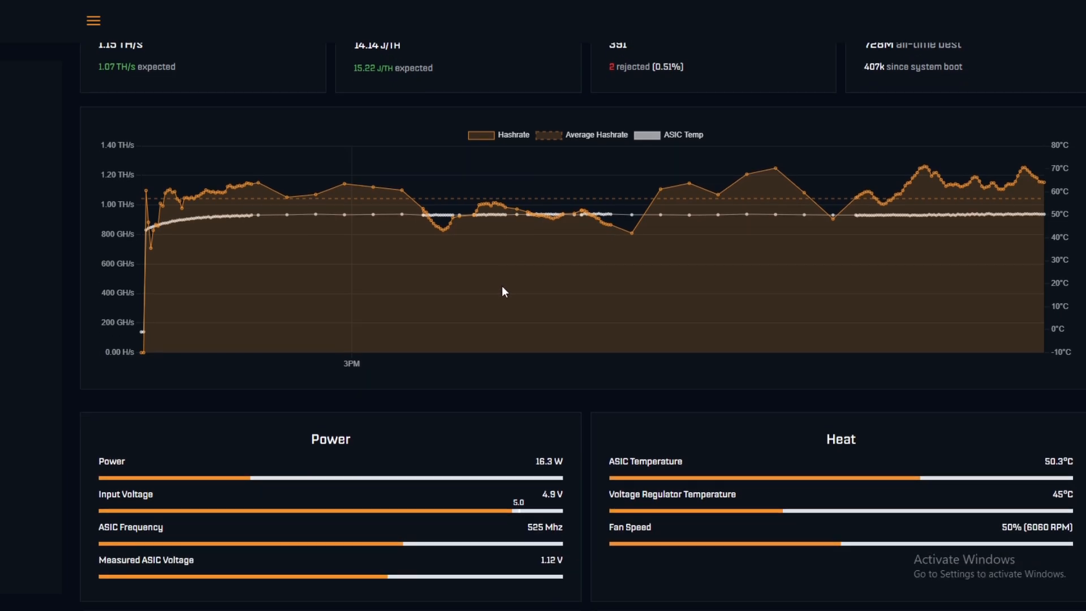